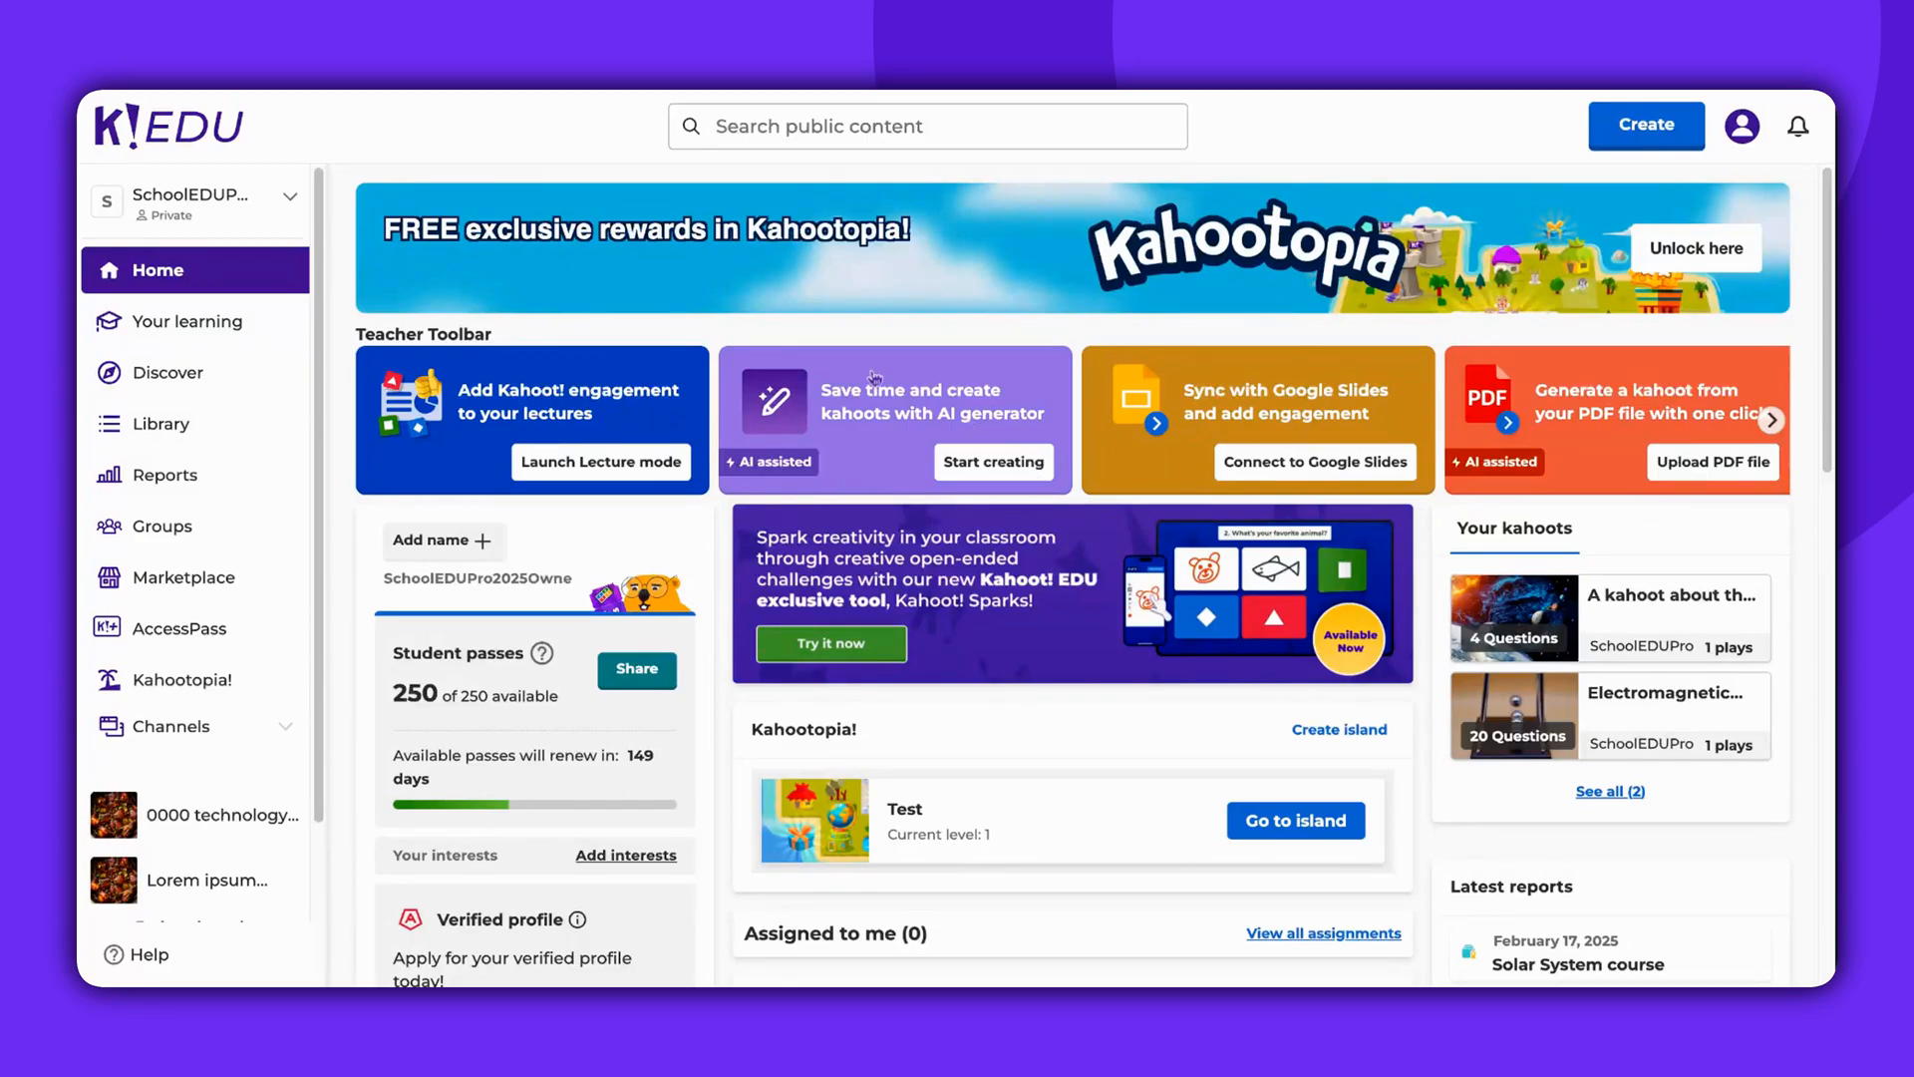
# Step: Go to the Library and show its Stories section
pyautogui.click(160, 422)
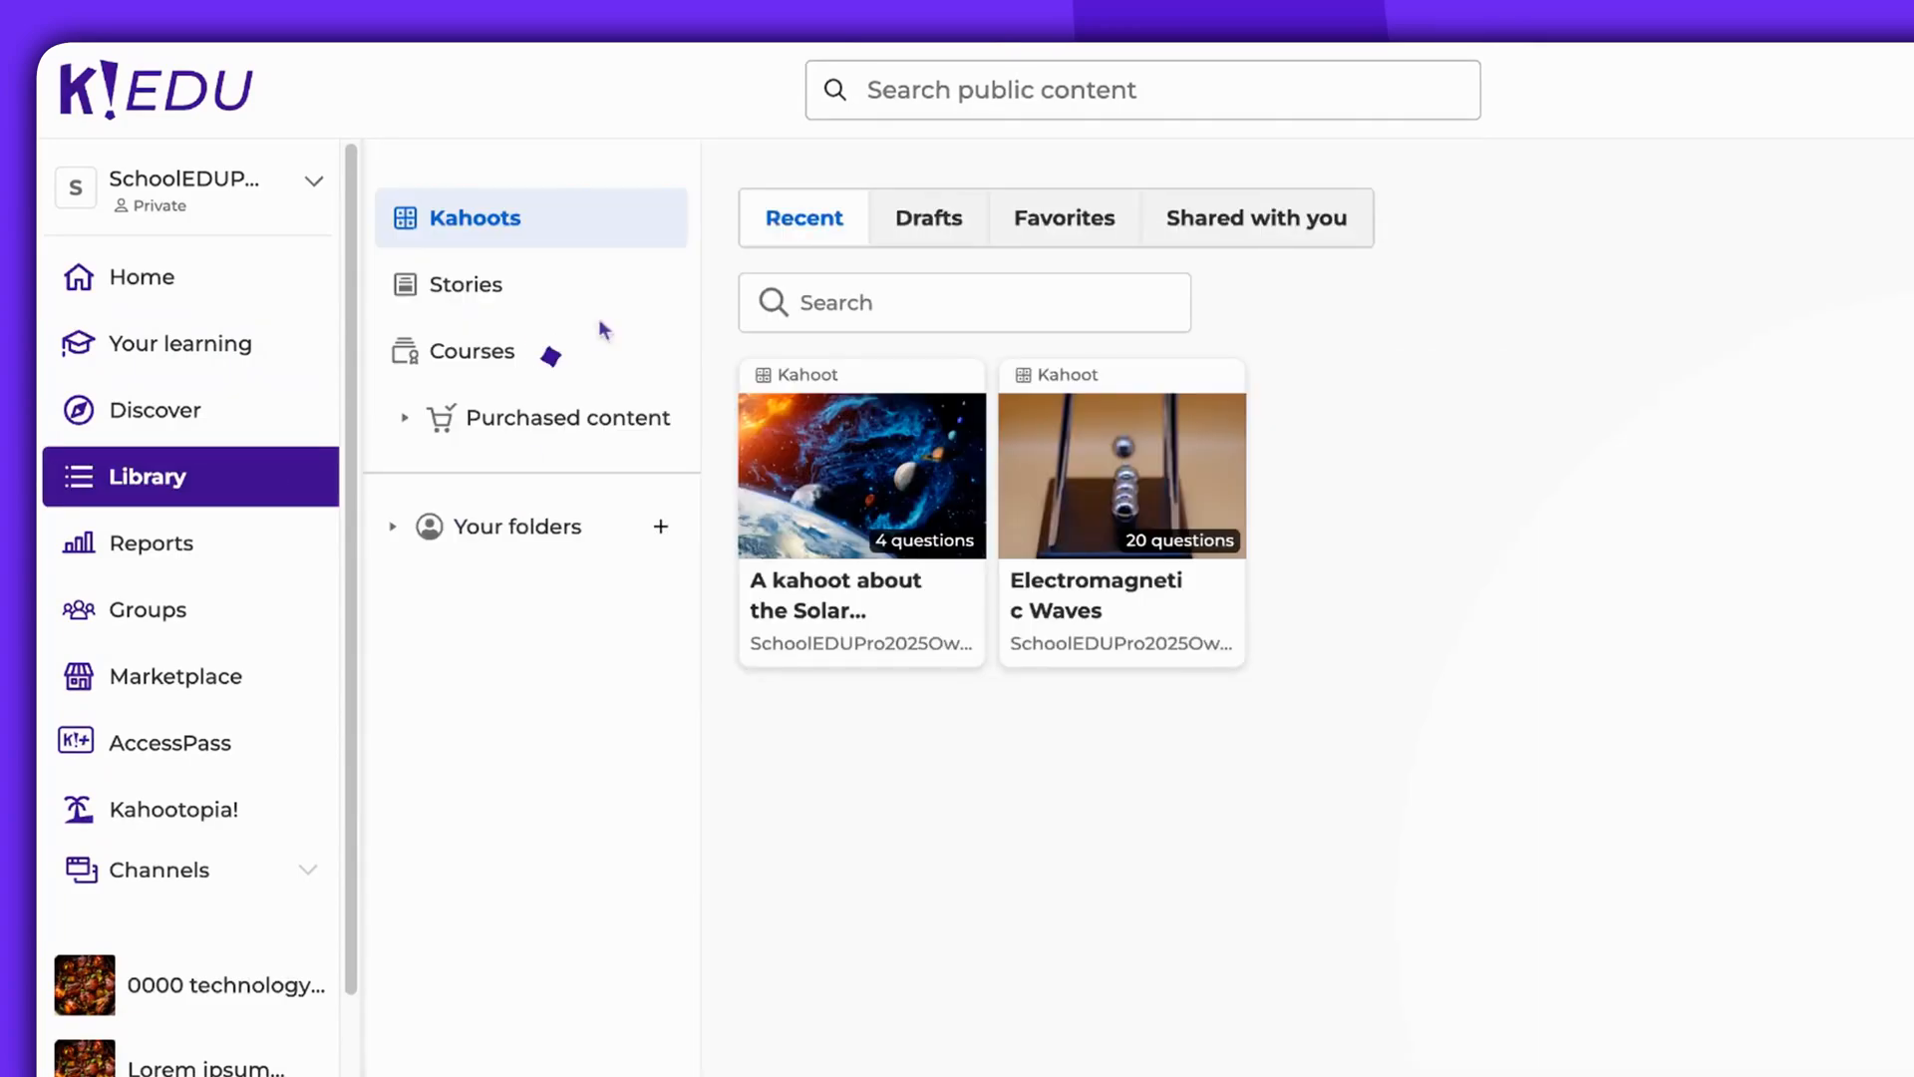
pyautogui.click(465, 283)
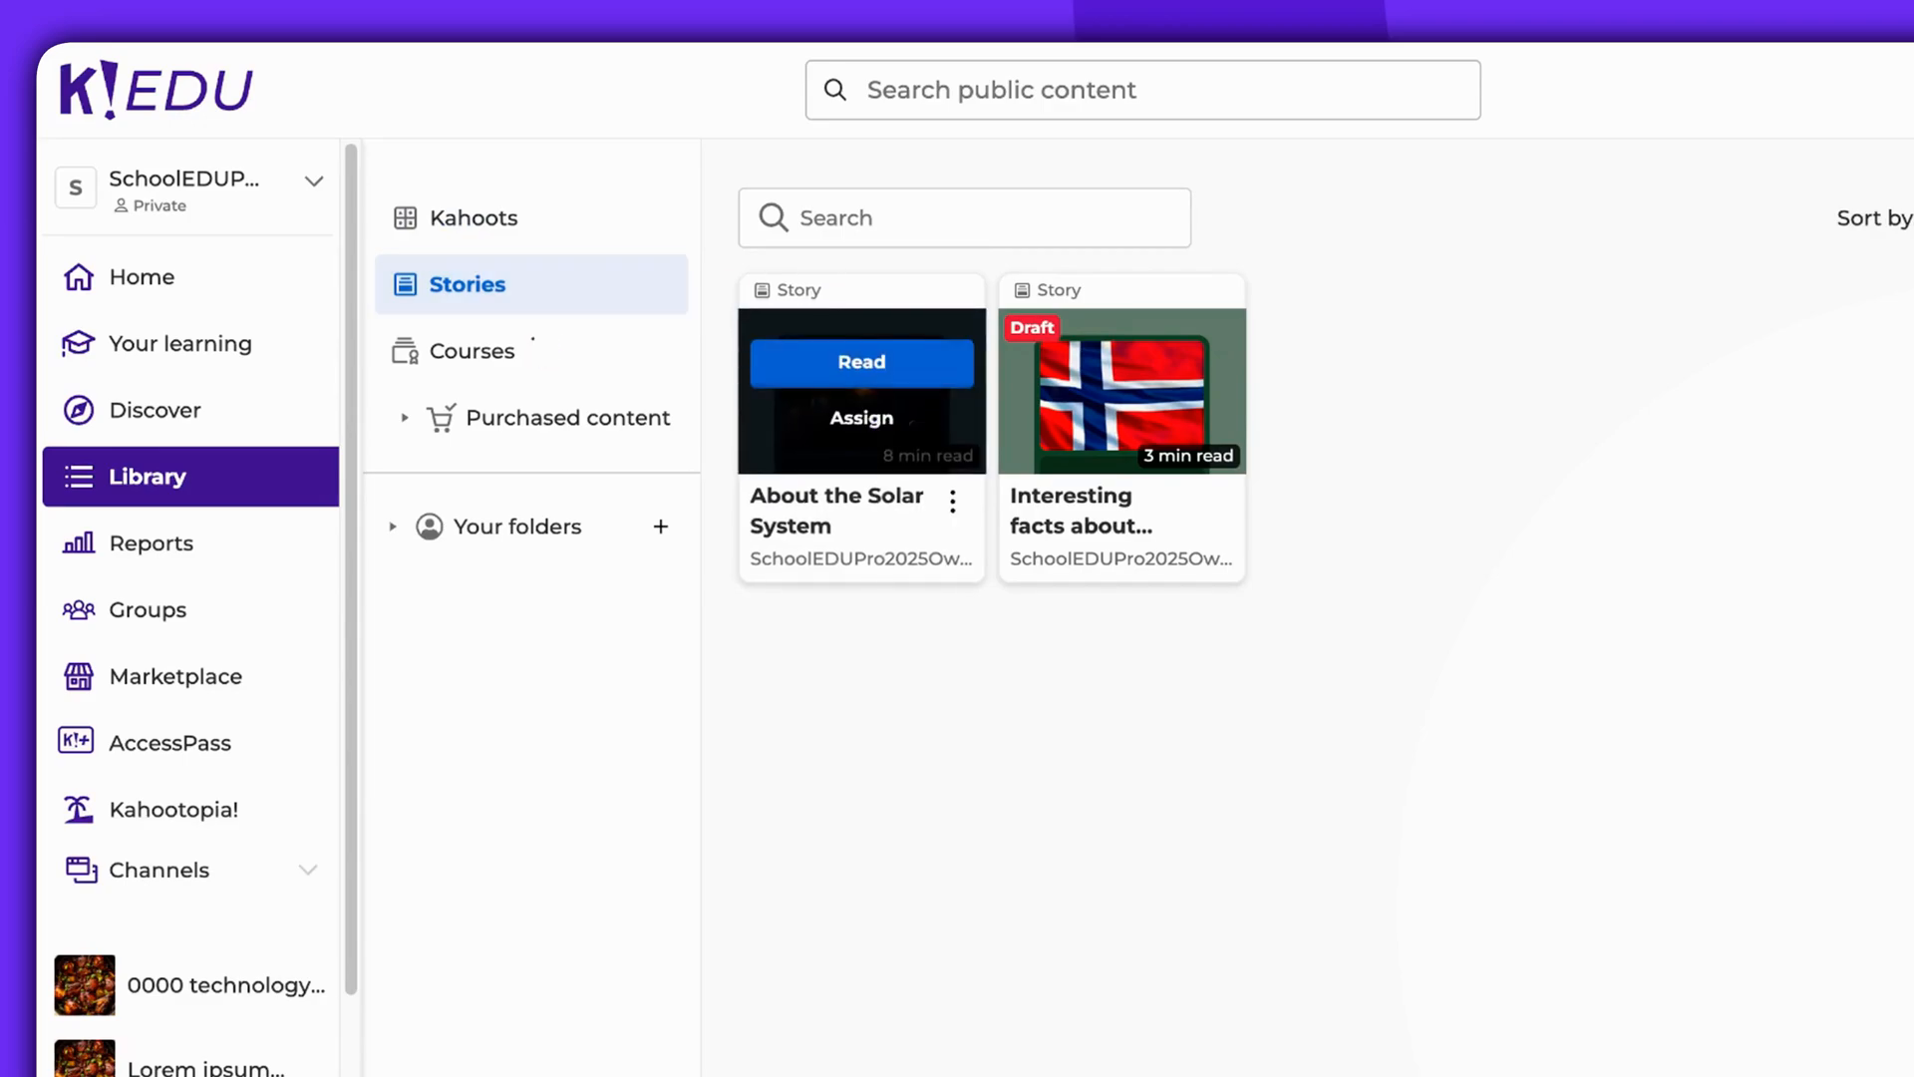
# Step: Begin assigning About the Solar System with a March 10, 2025 deadline and automated reminders on
pyautogui.click(862, 417)
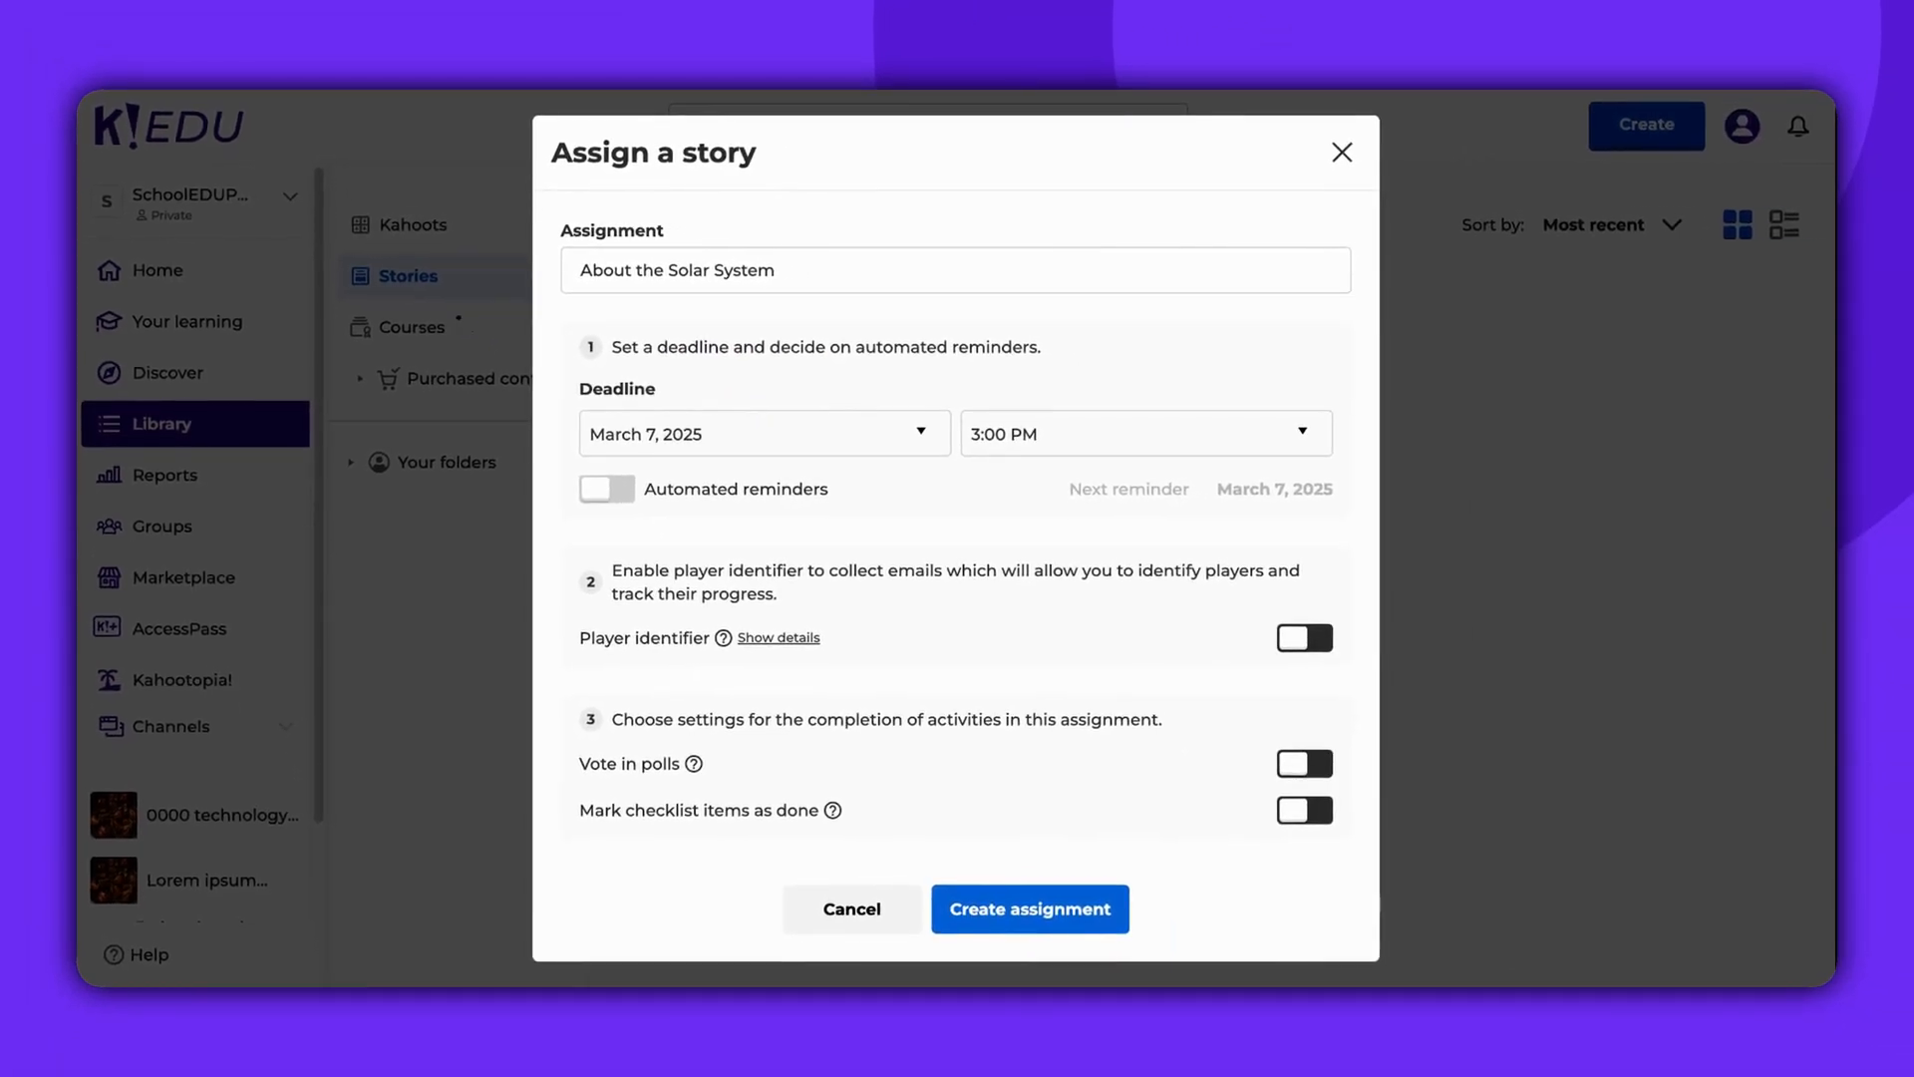
pyautogui.click(955, 269)
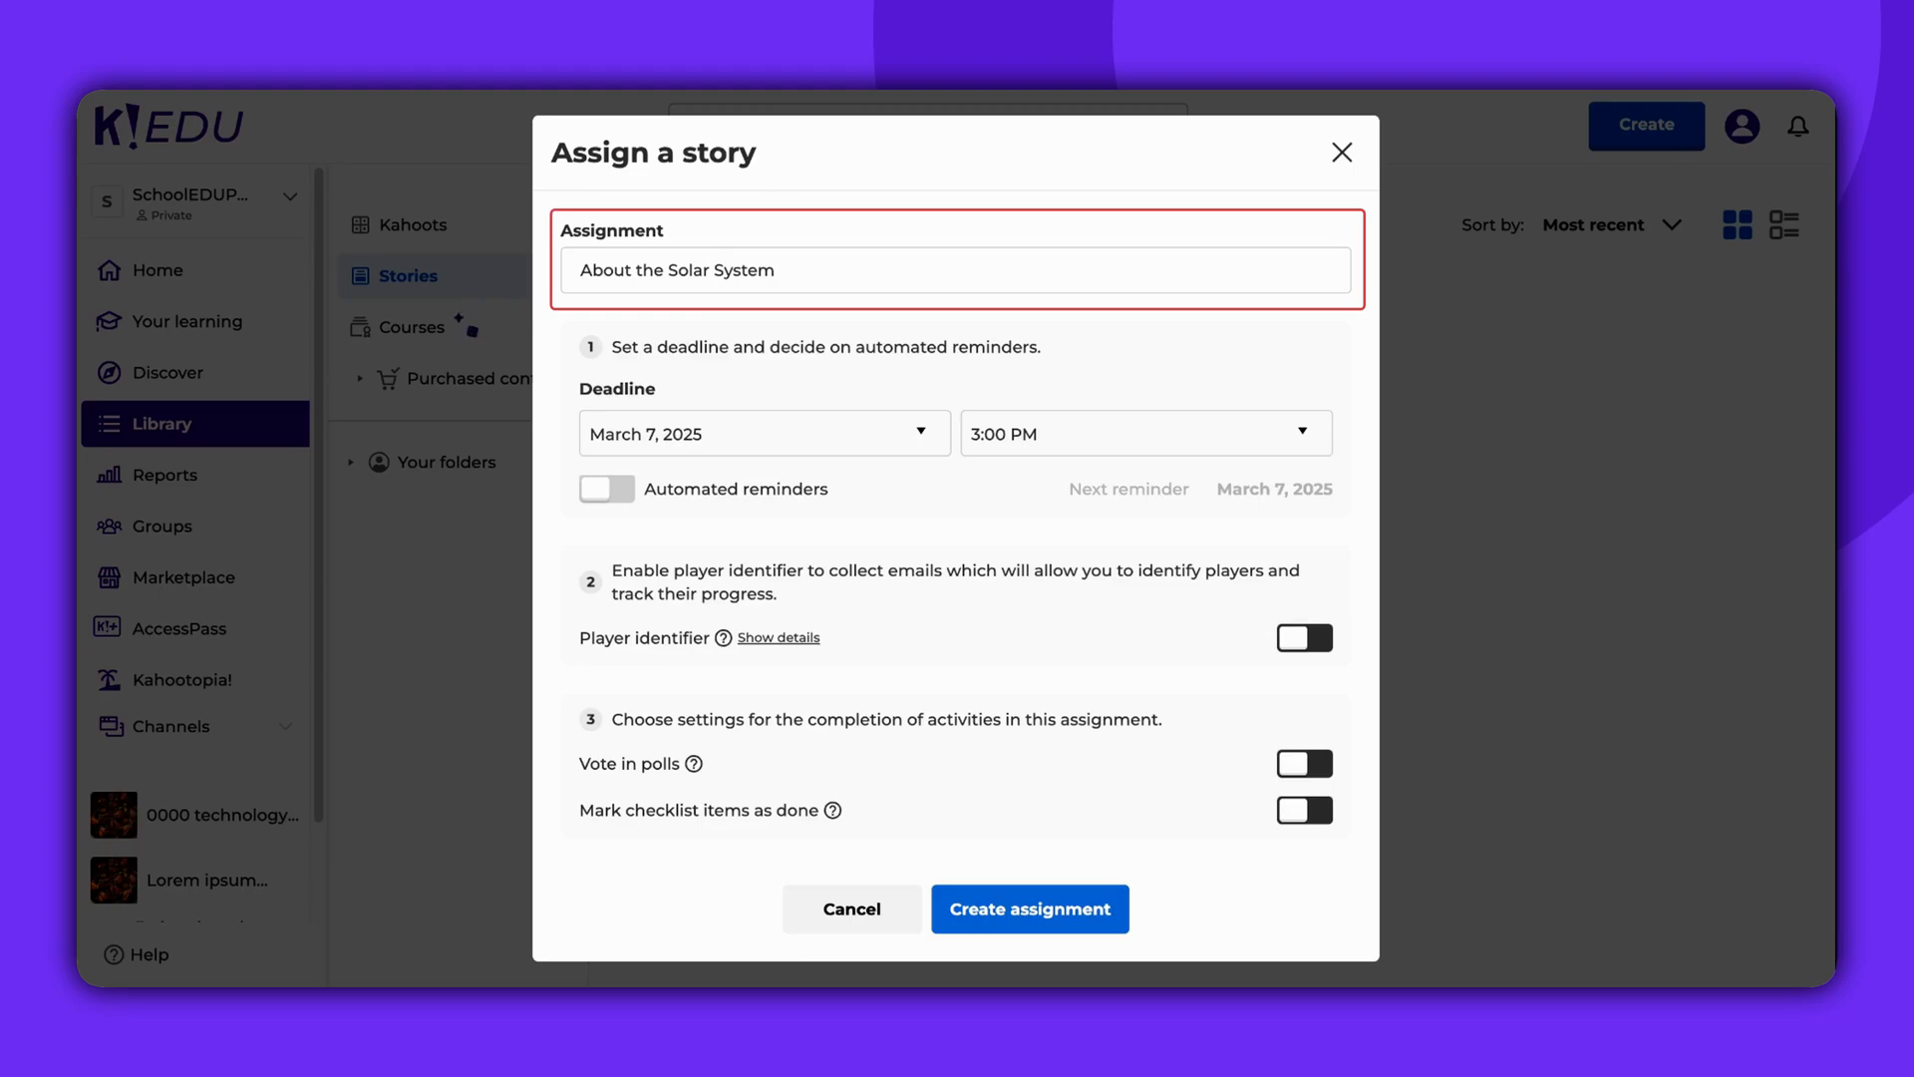
pyautogui.click(757, 432)
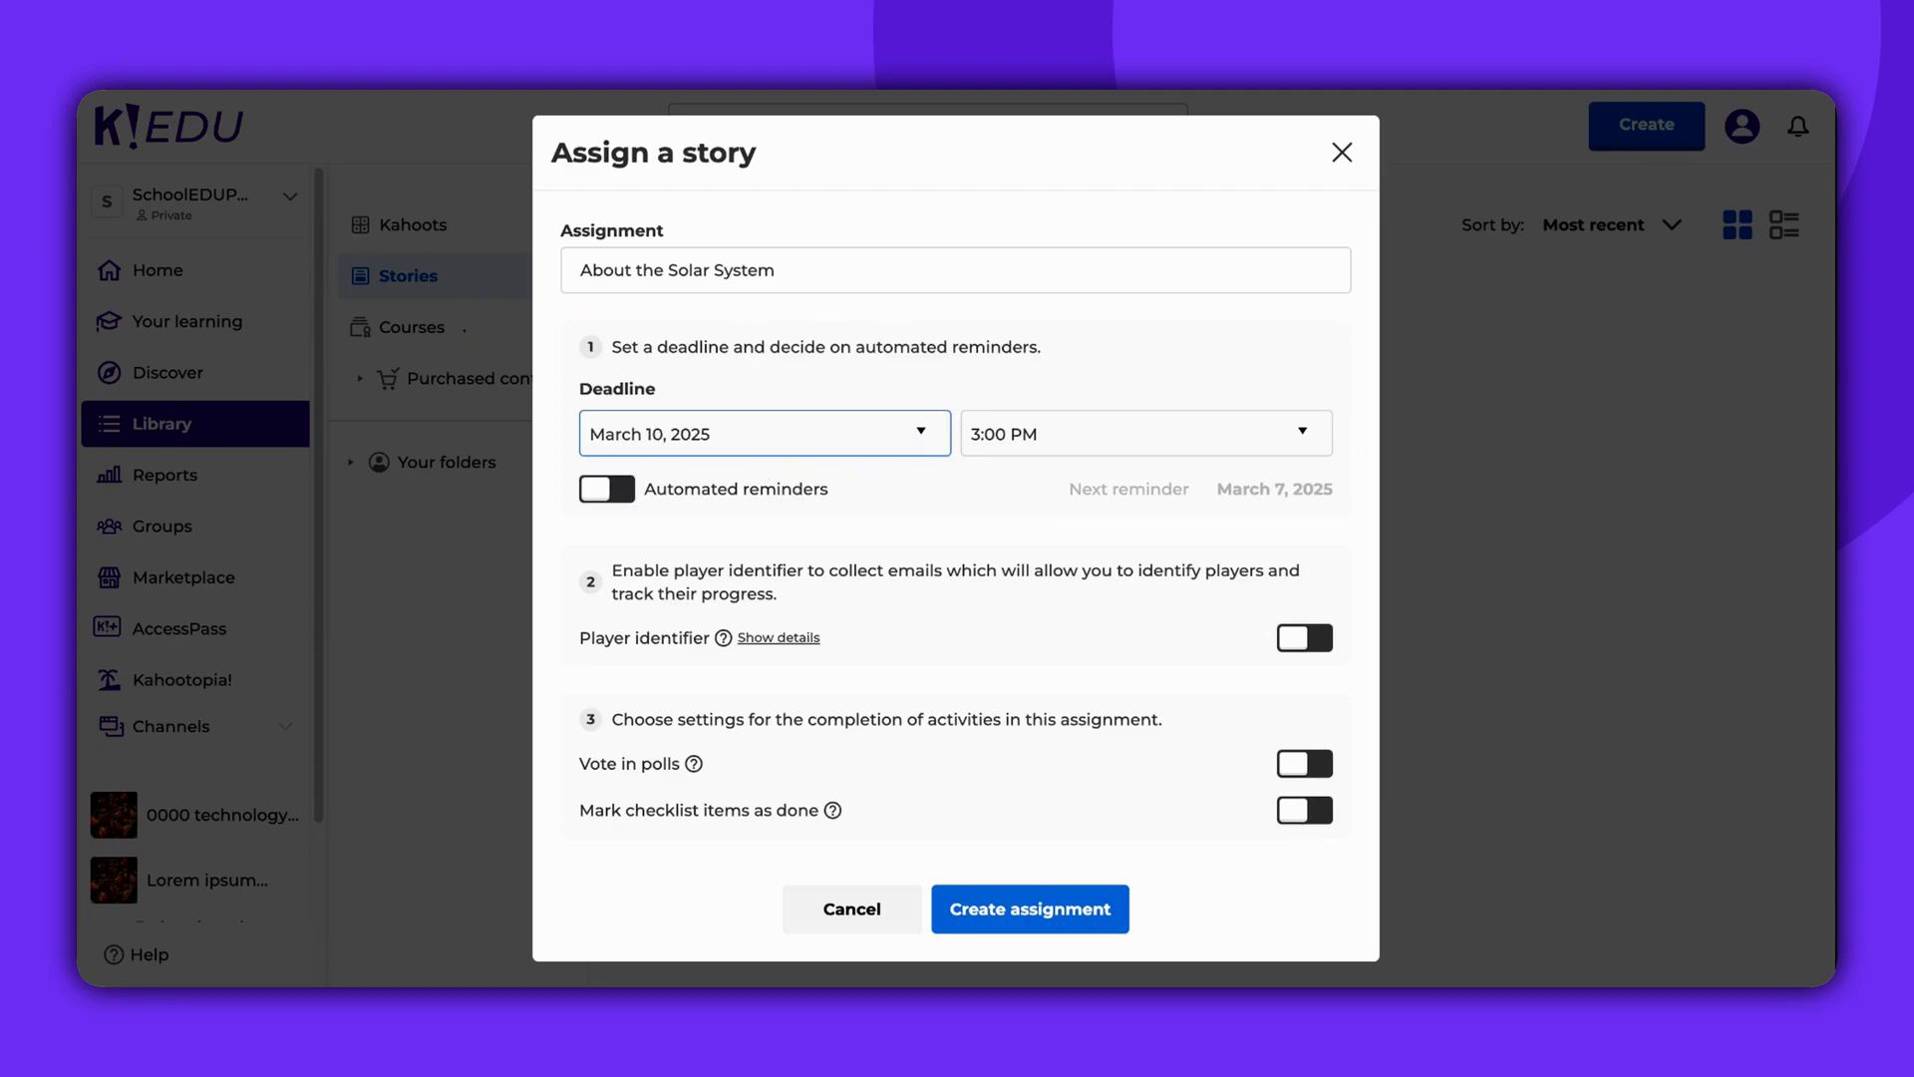
pyautogui.click(606, 488)
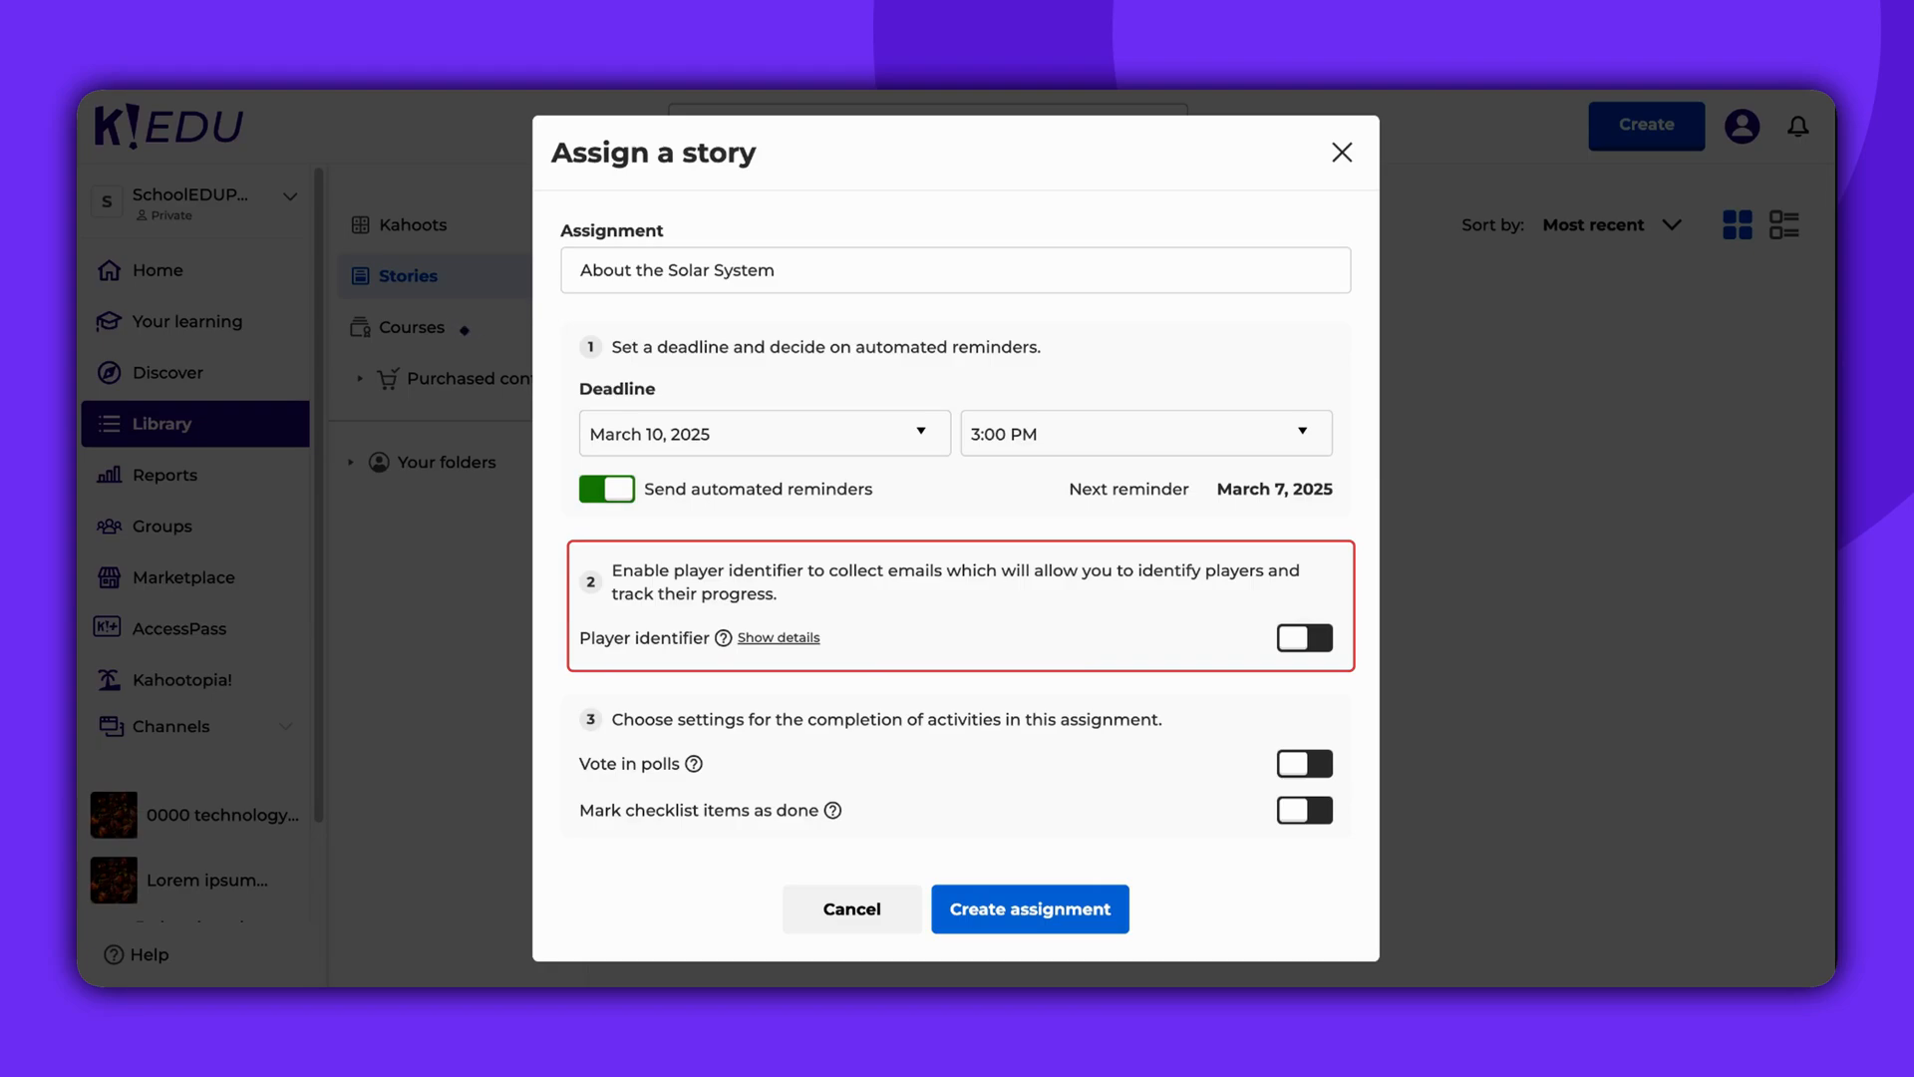
# Step: Enable Player identifier, Vote in polls and Mark checklist items as done, then create the assignment
pyautogui.click(1304, 638)
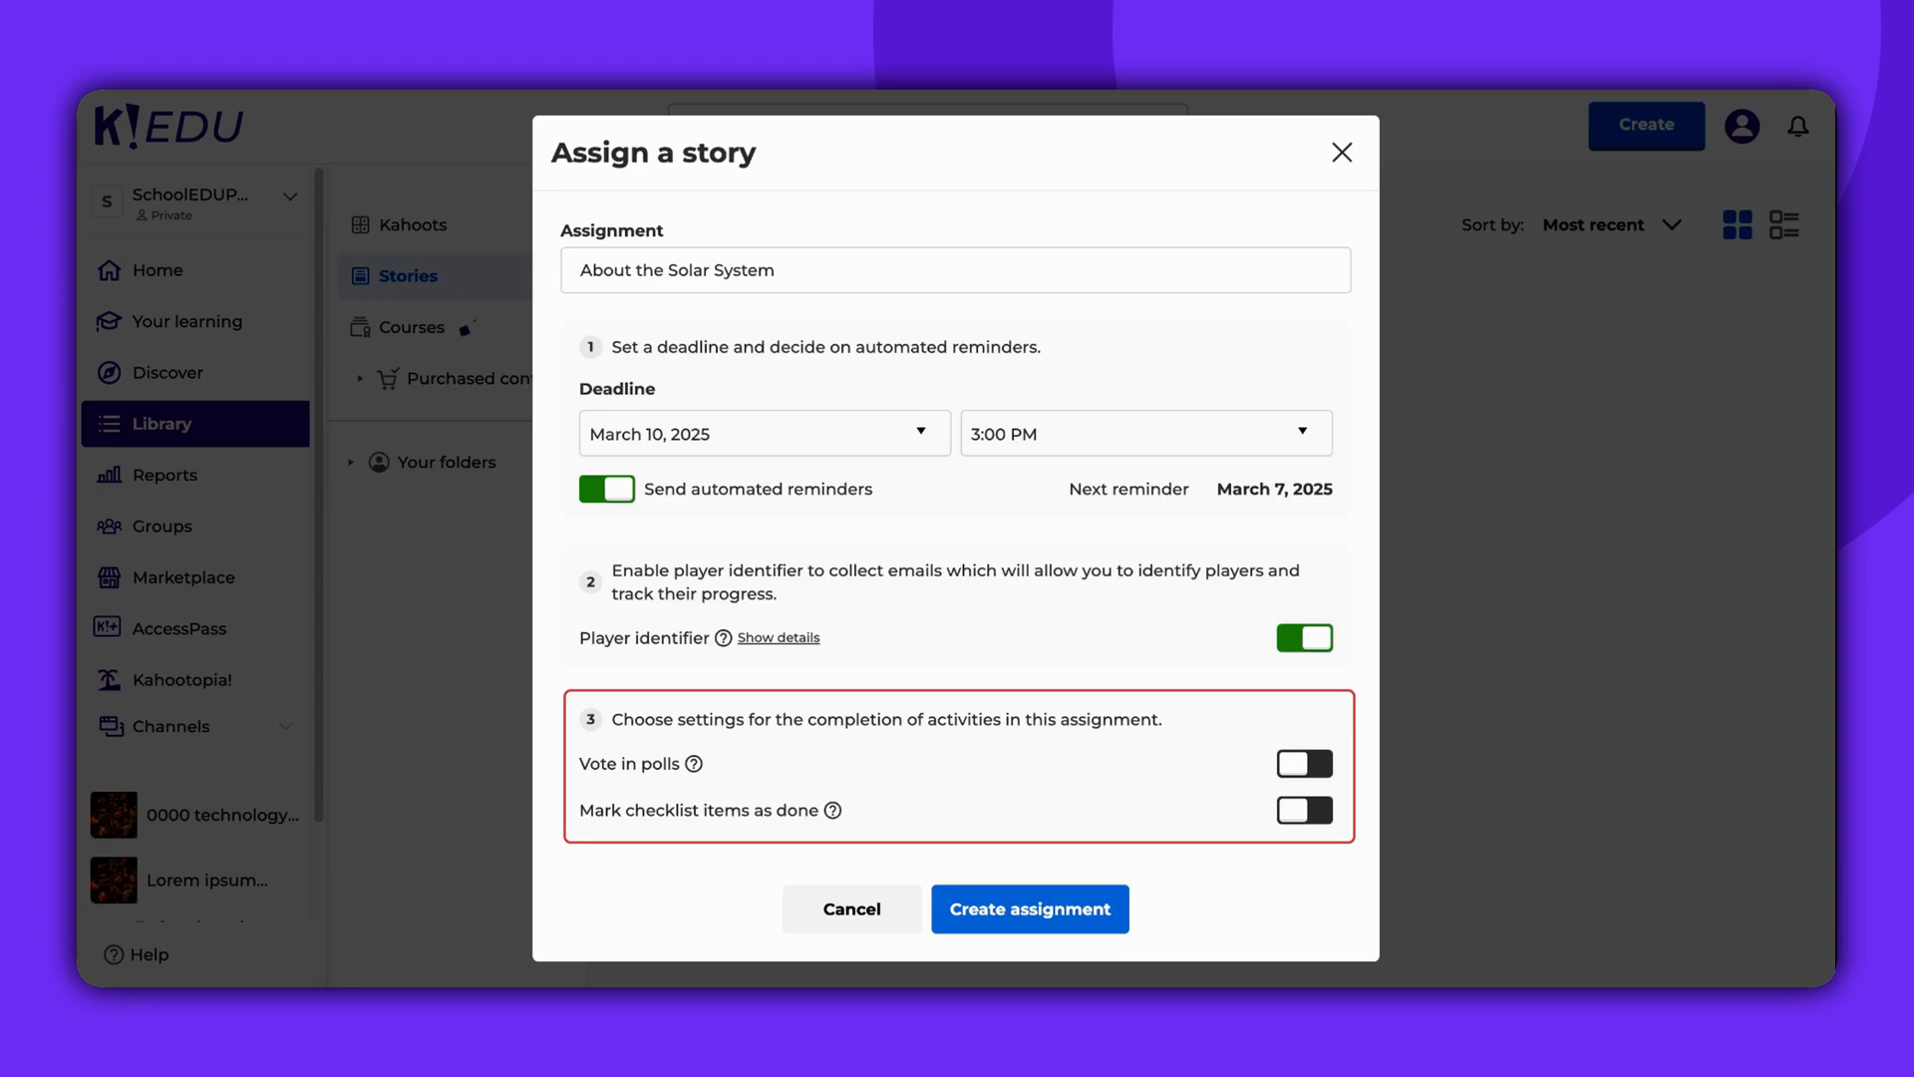
pyautogui.click(1304, 764)
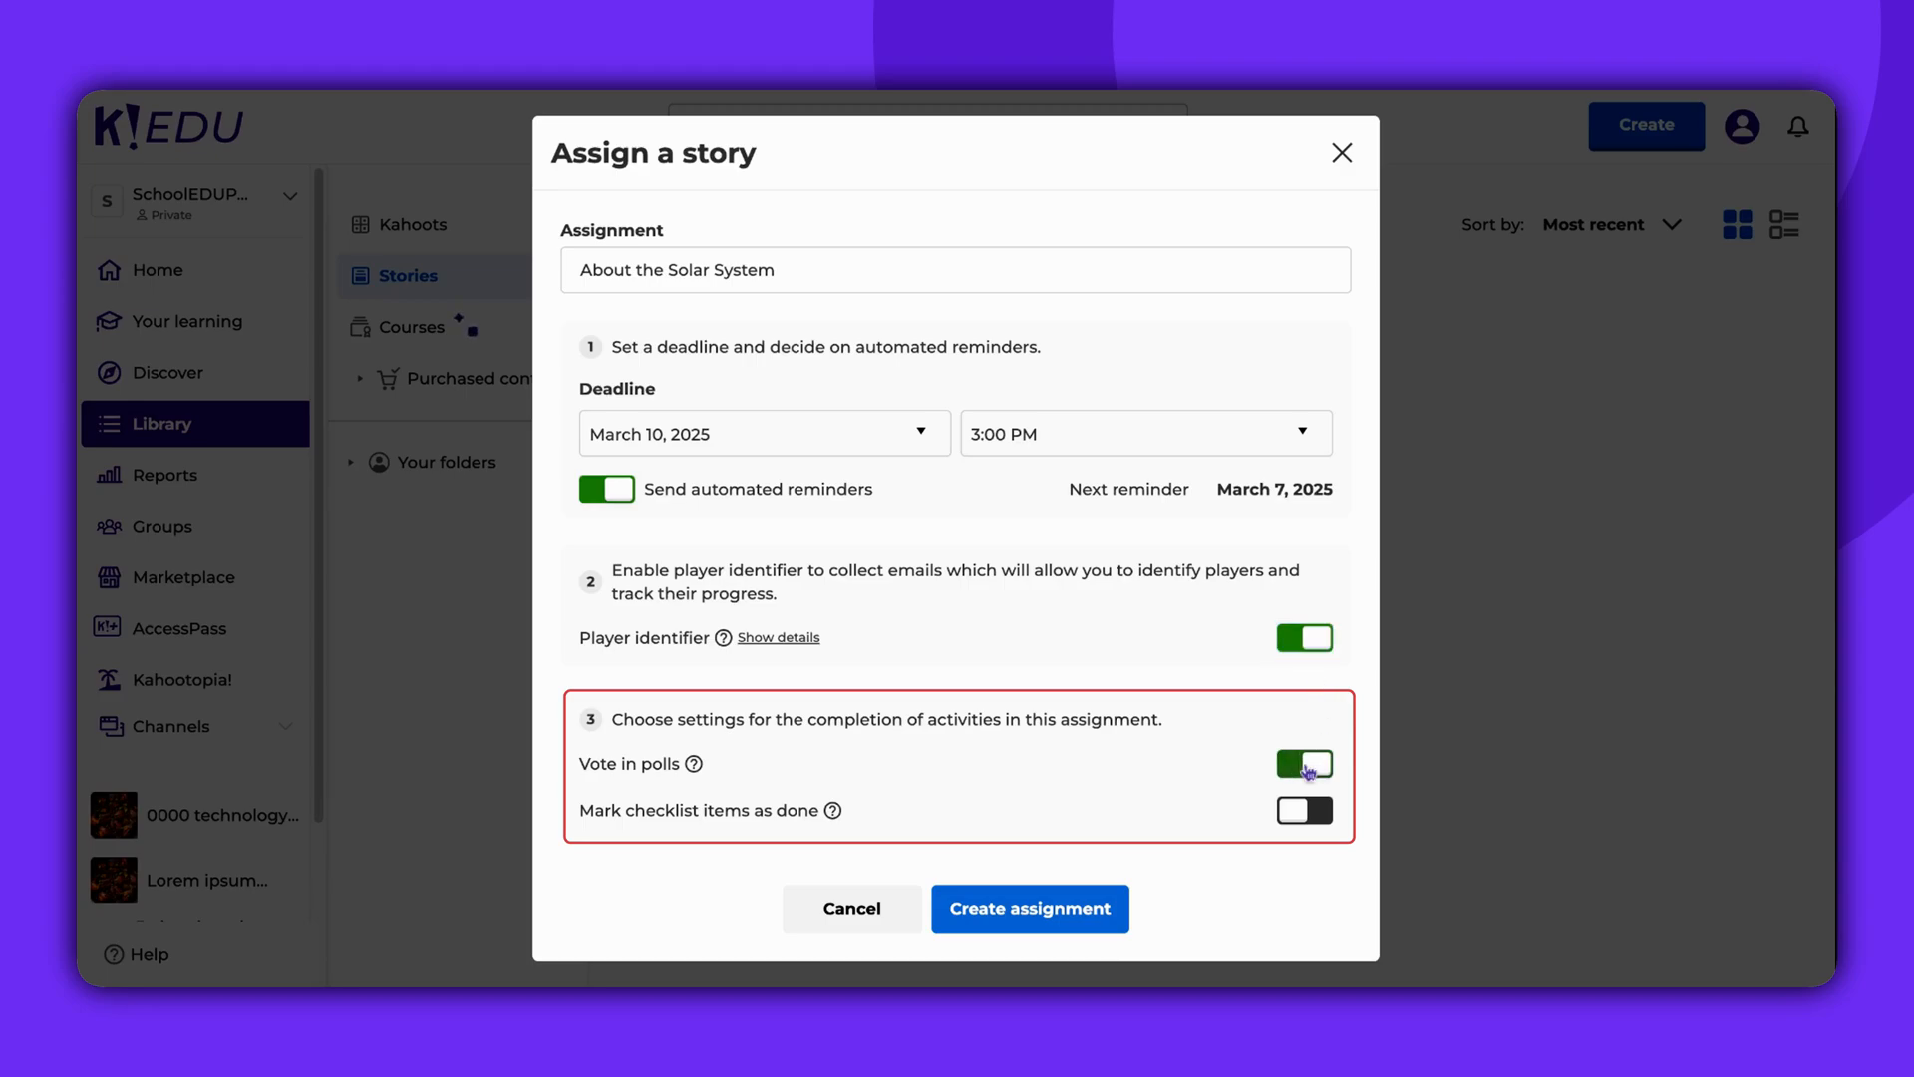
pyautogui.click(1302, 809)
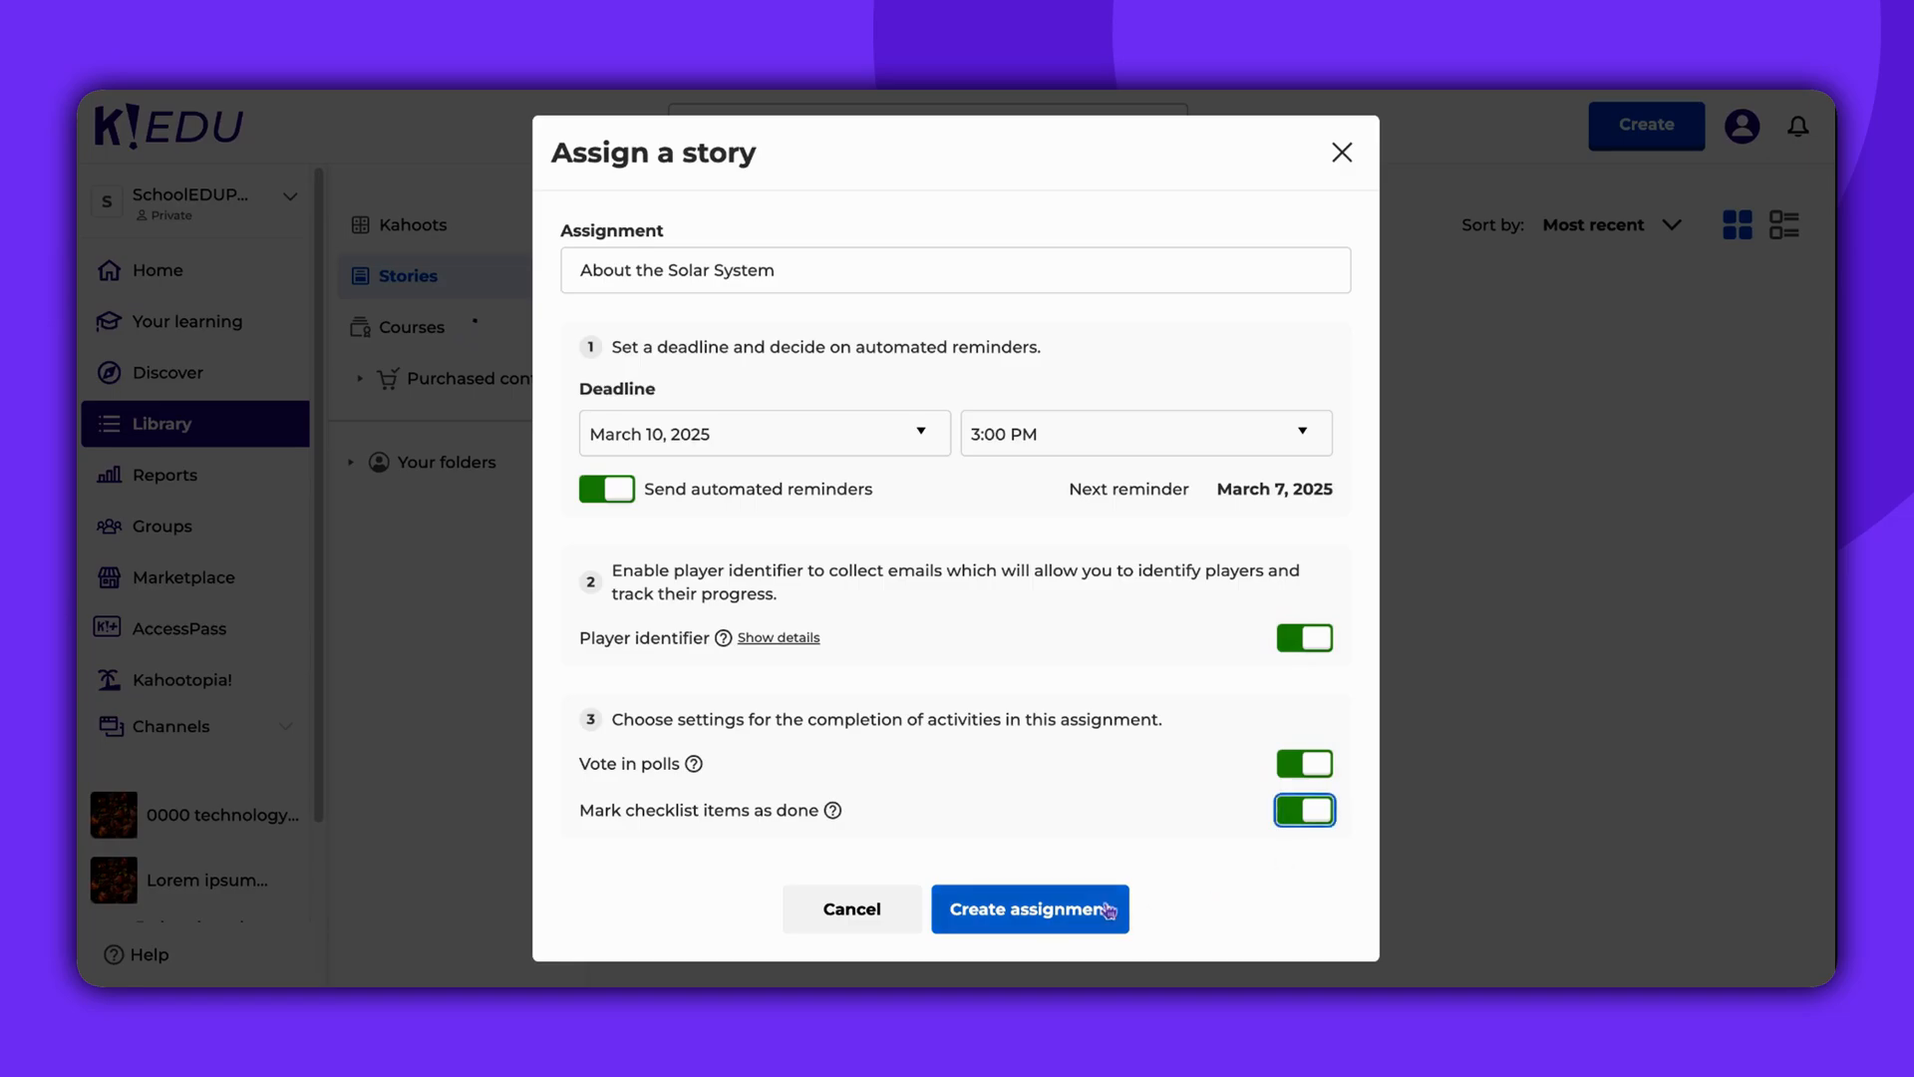
pyautogui.click(1029, 909)
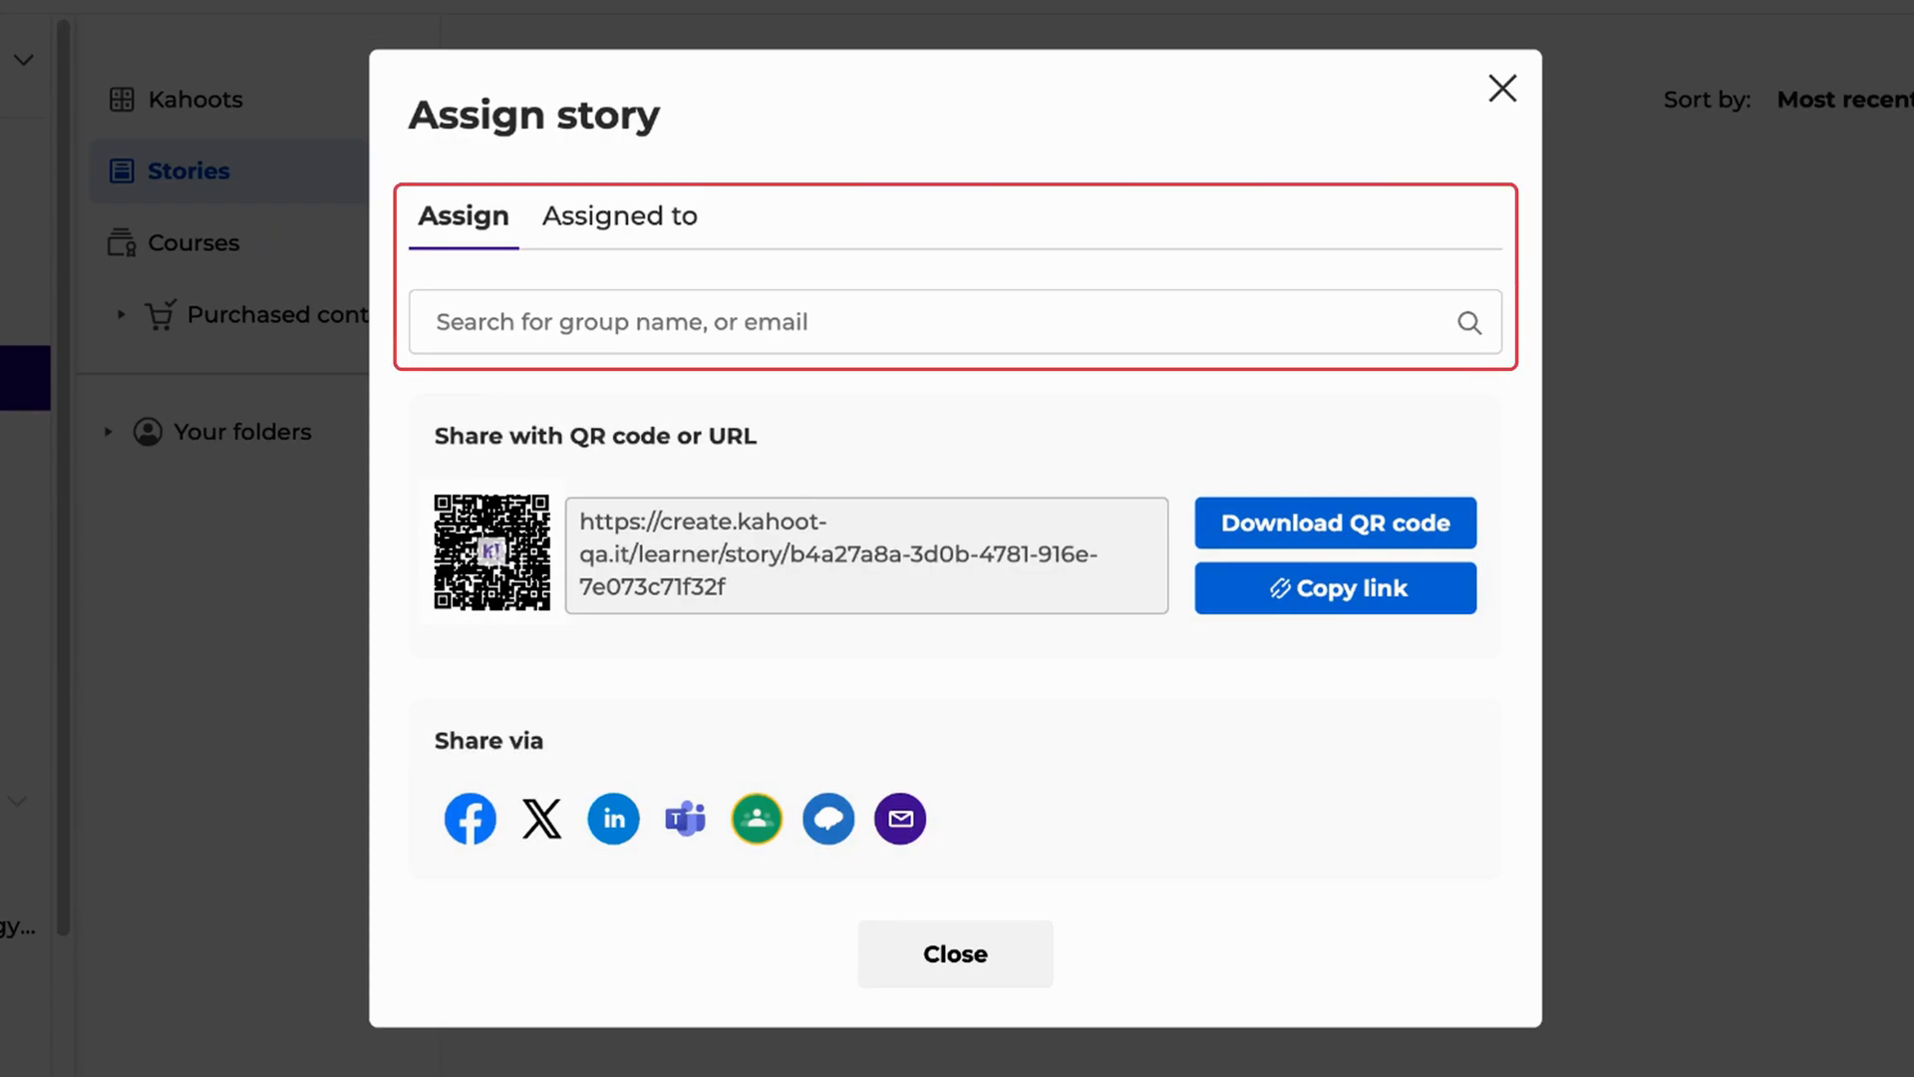
pyautogui.write('thomas.story')
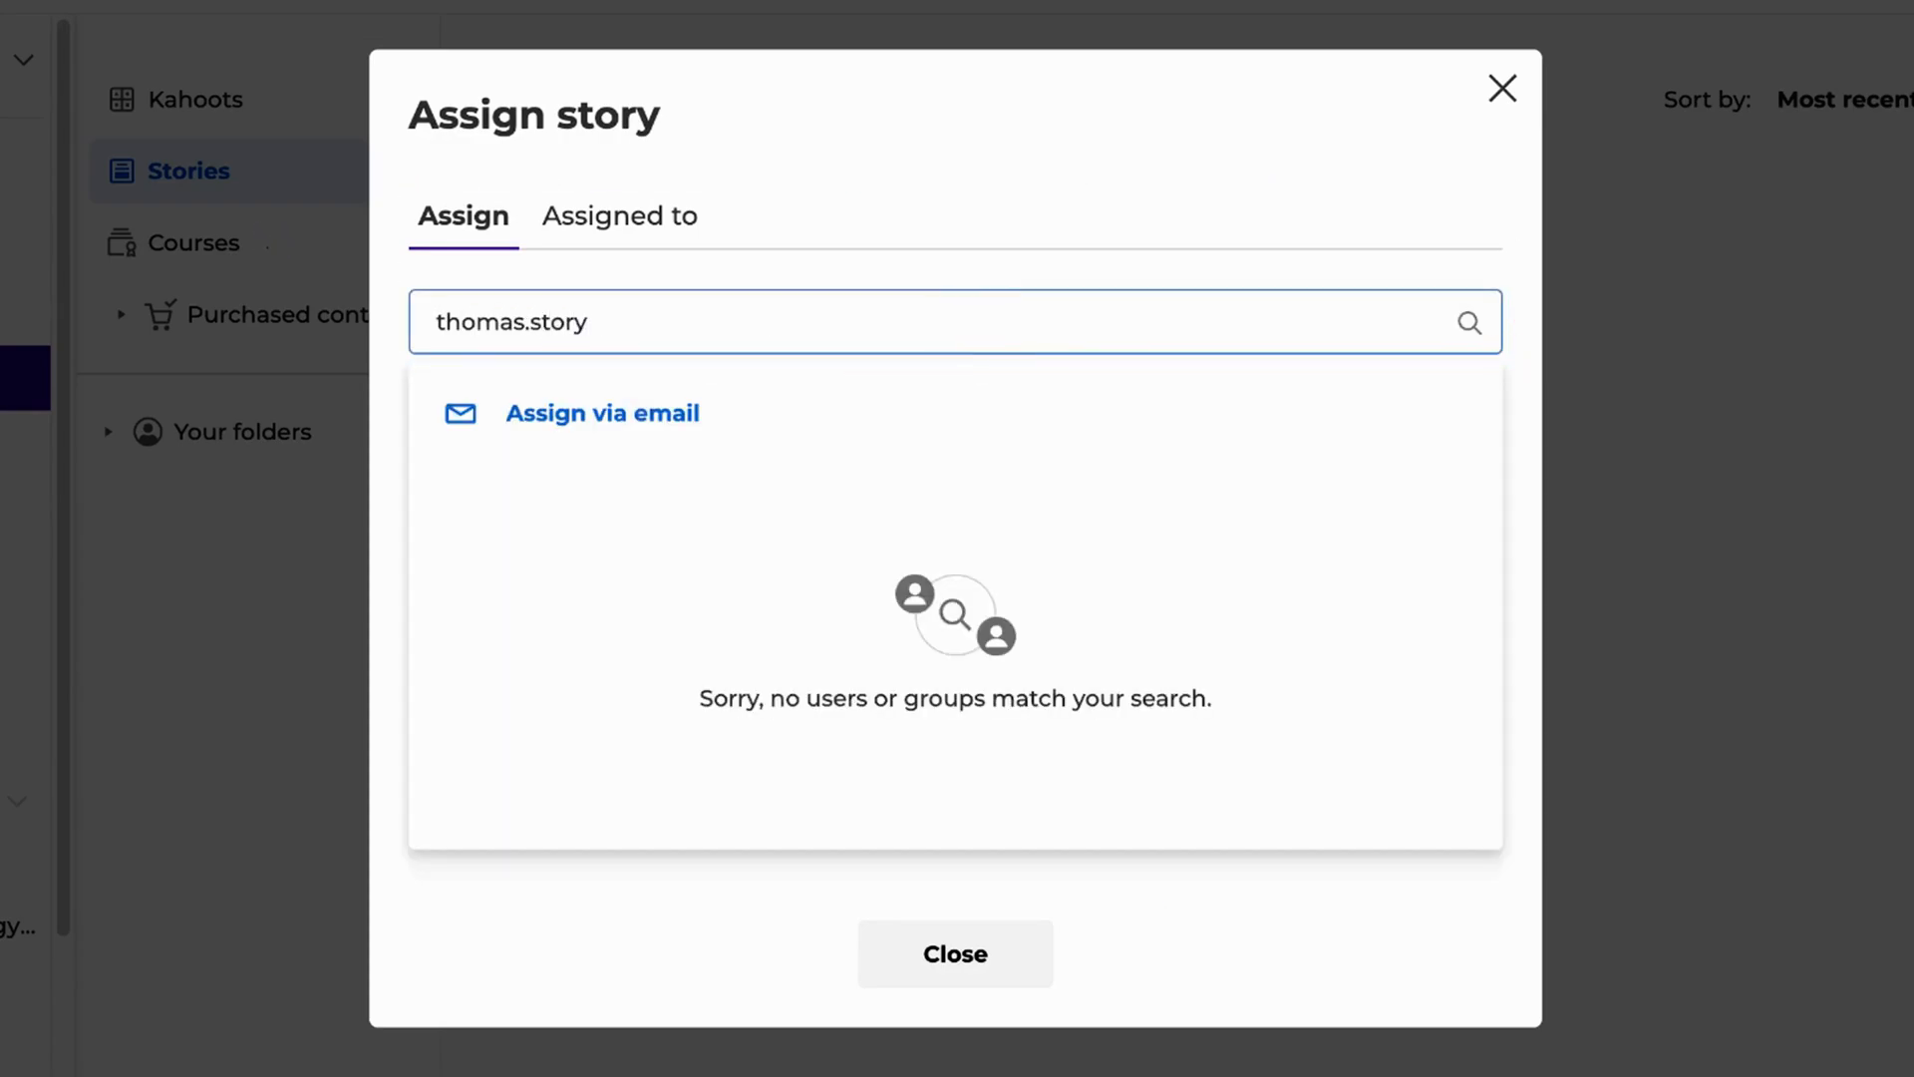
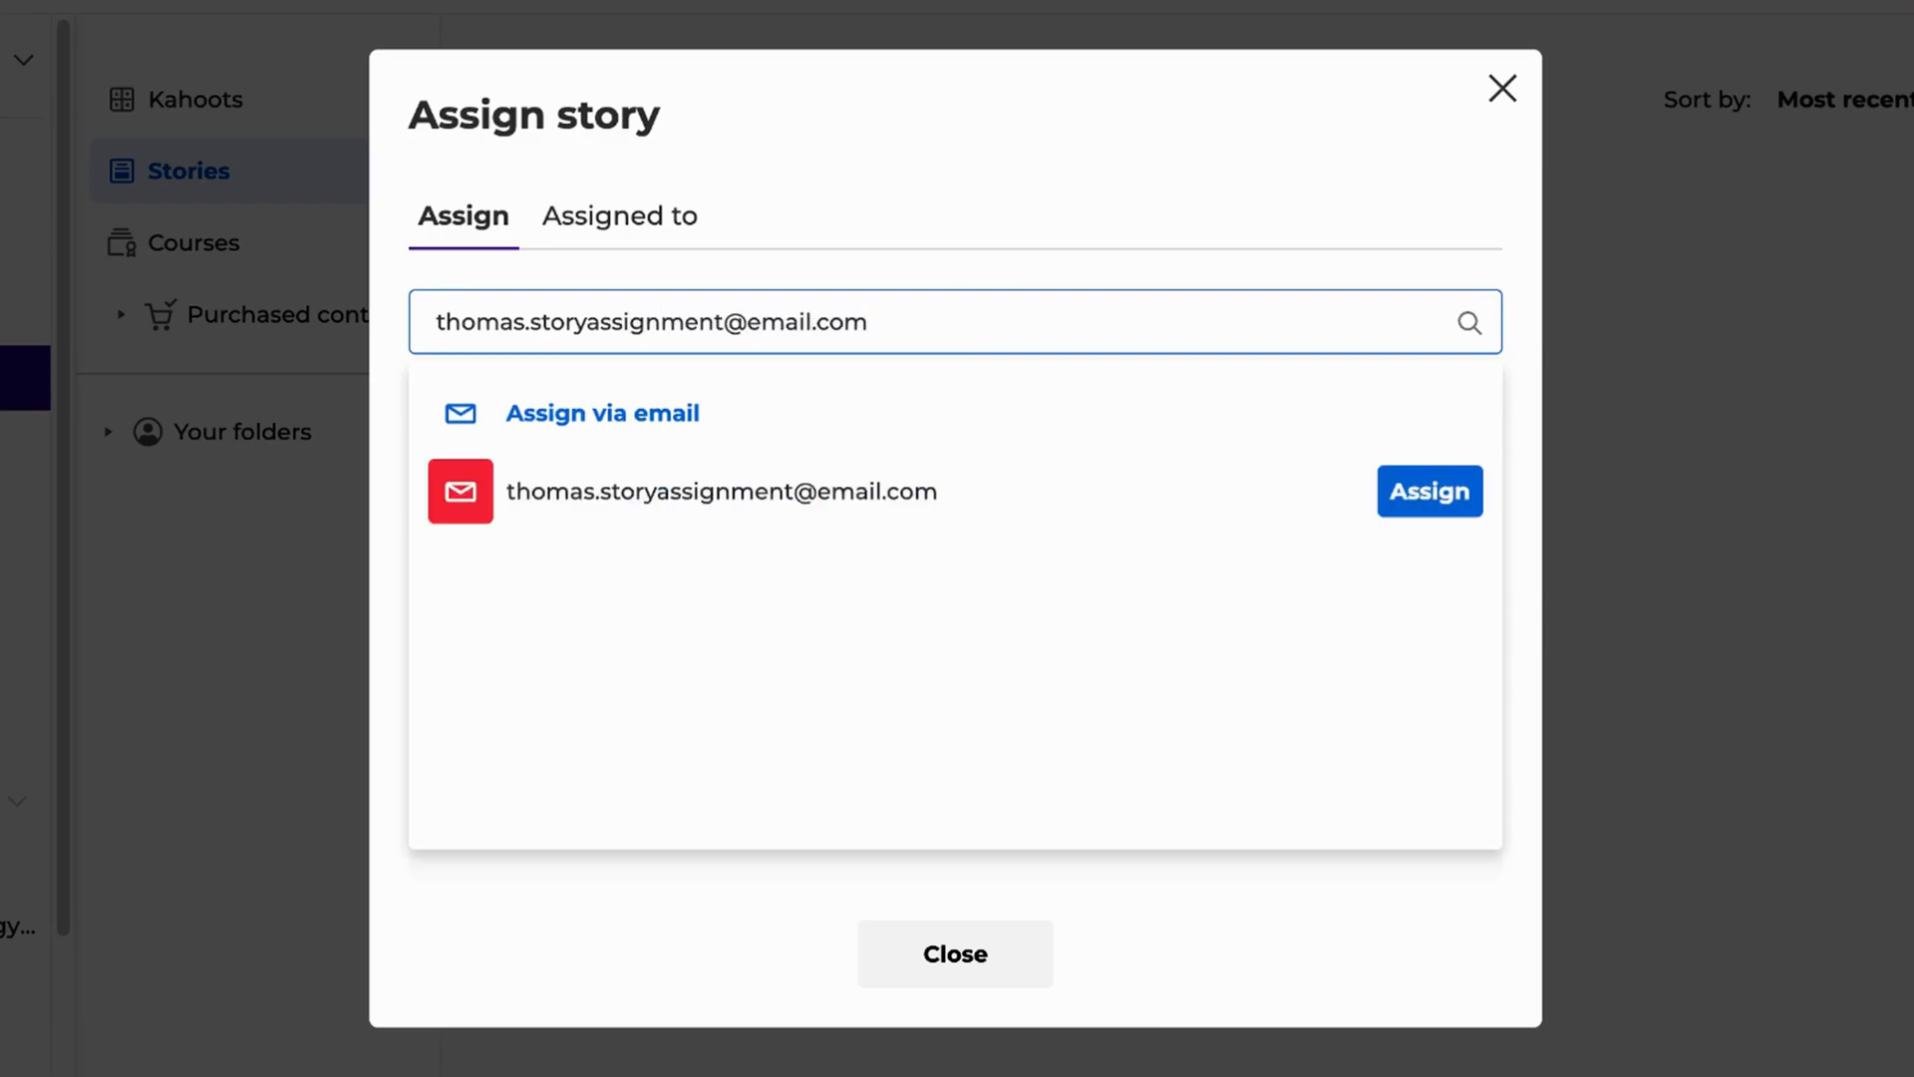
pyautogui.click(1428, 491)
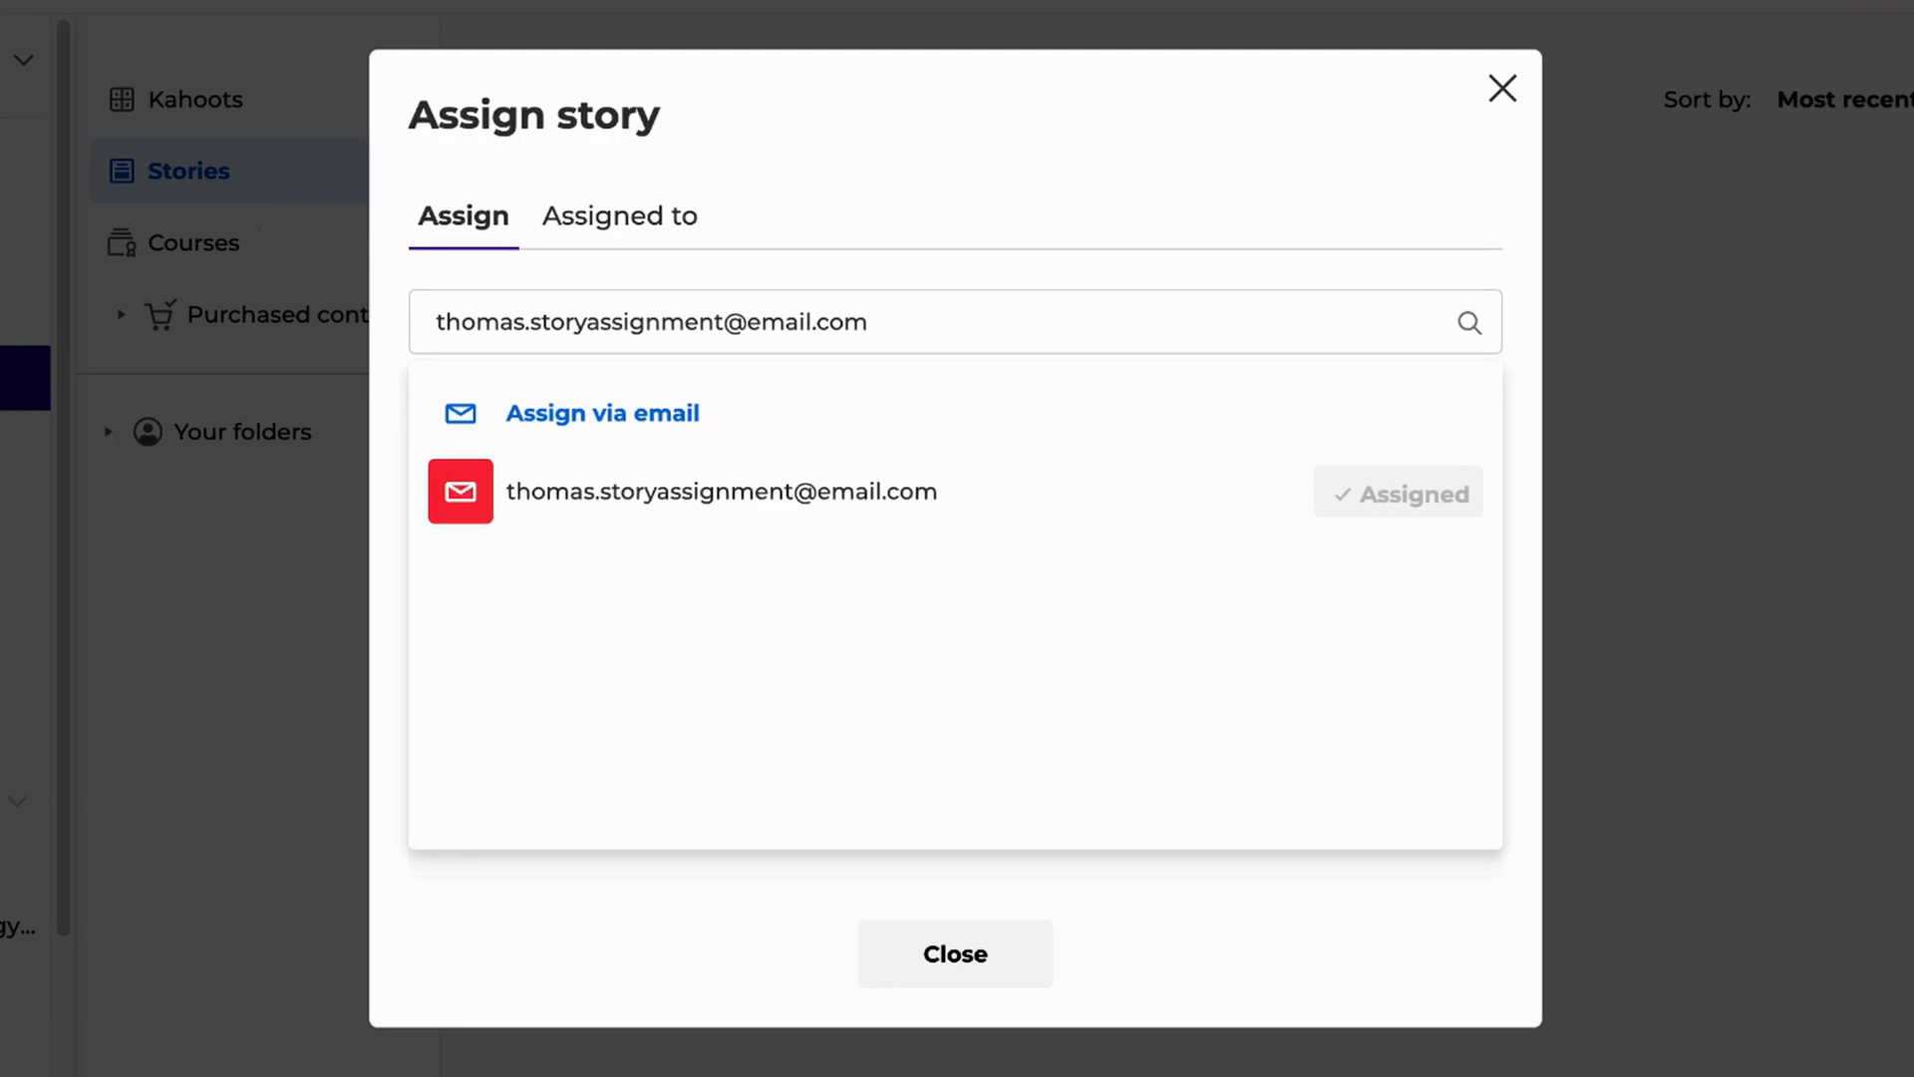
pyautogui.click(618, 215)
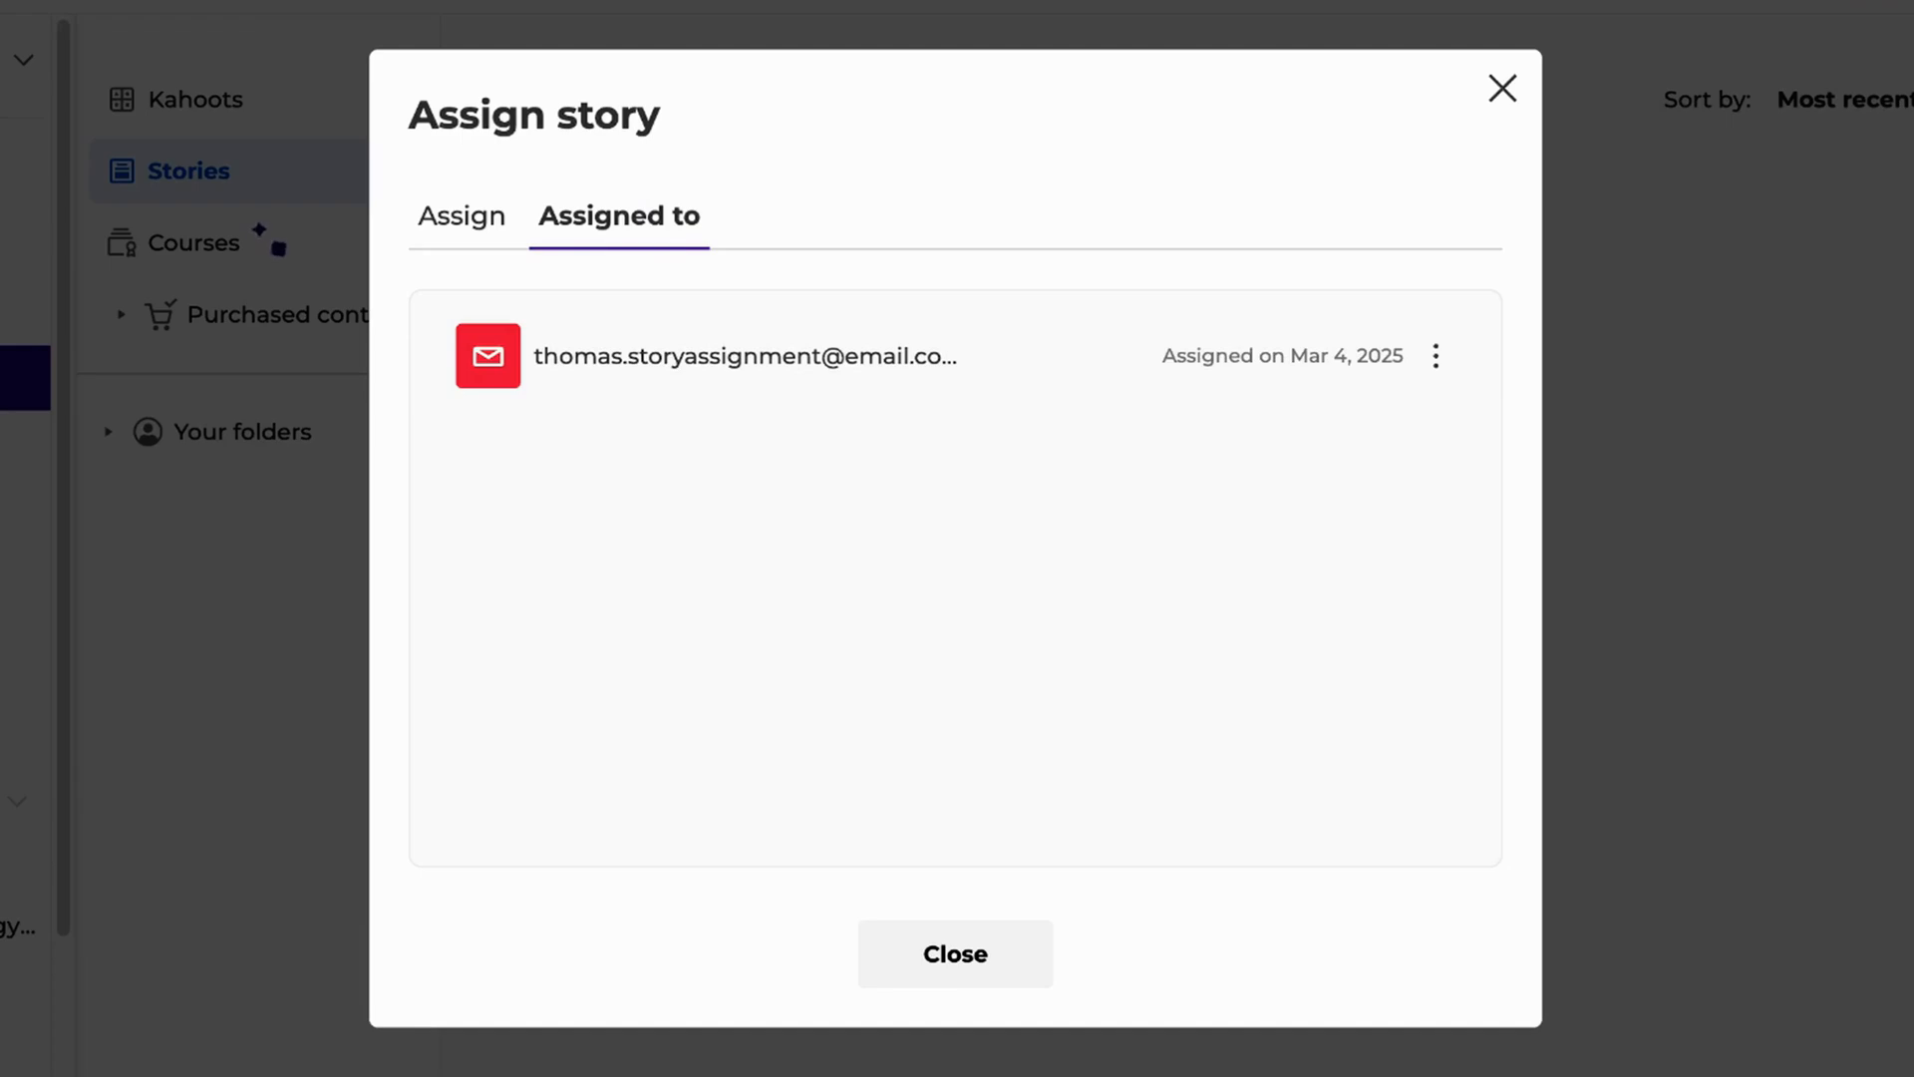
# Step: Close the Assign story dialog to return to the library's Stories list
pyautogui.click(460, 216)
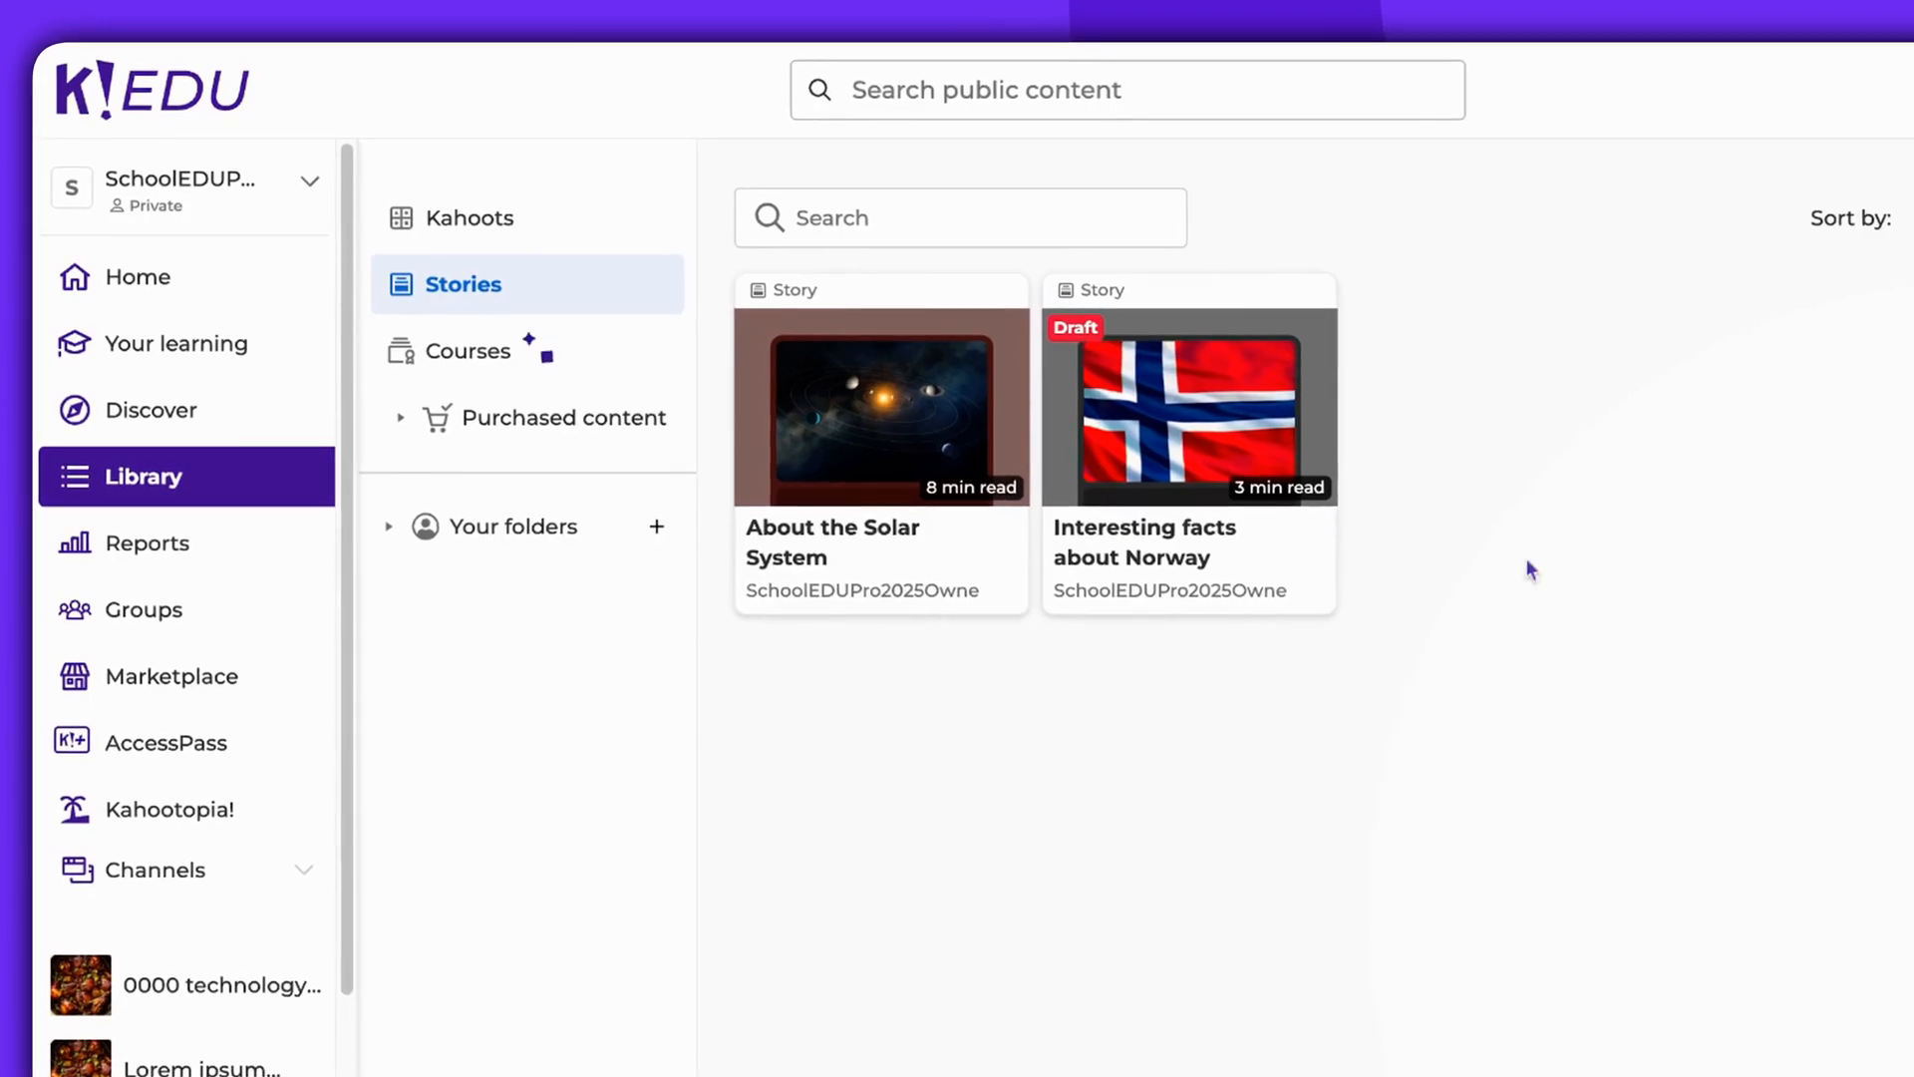
# Step: Go to Reports and open the About the Solar System story report
pyautogui.click(150, 542)
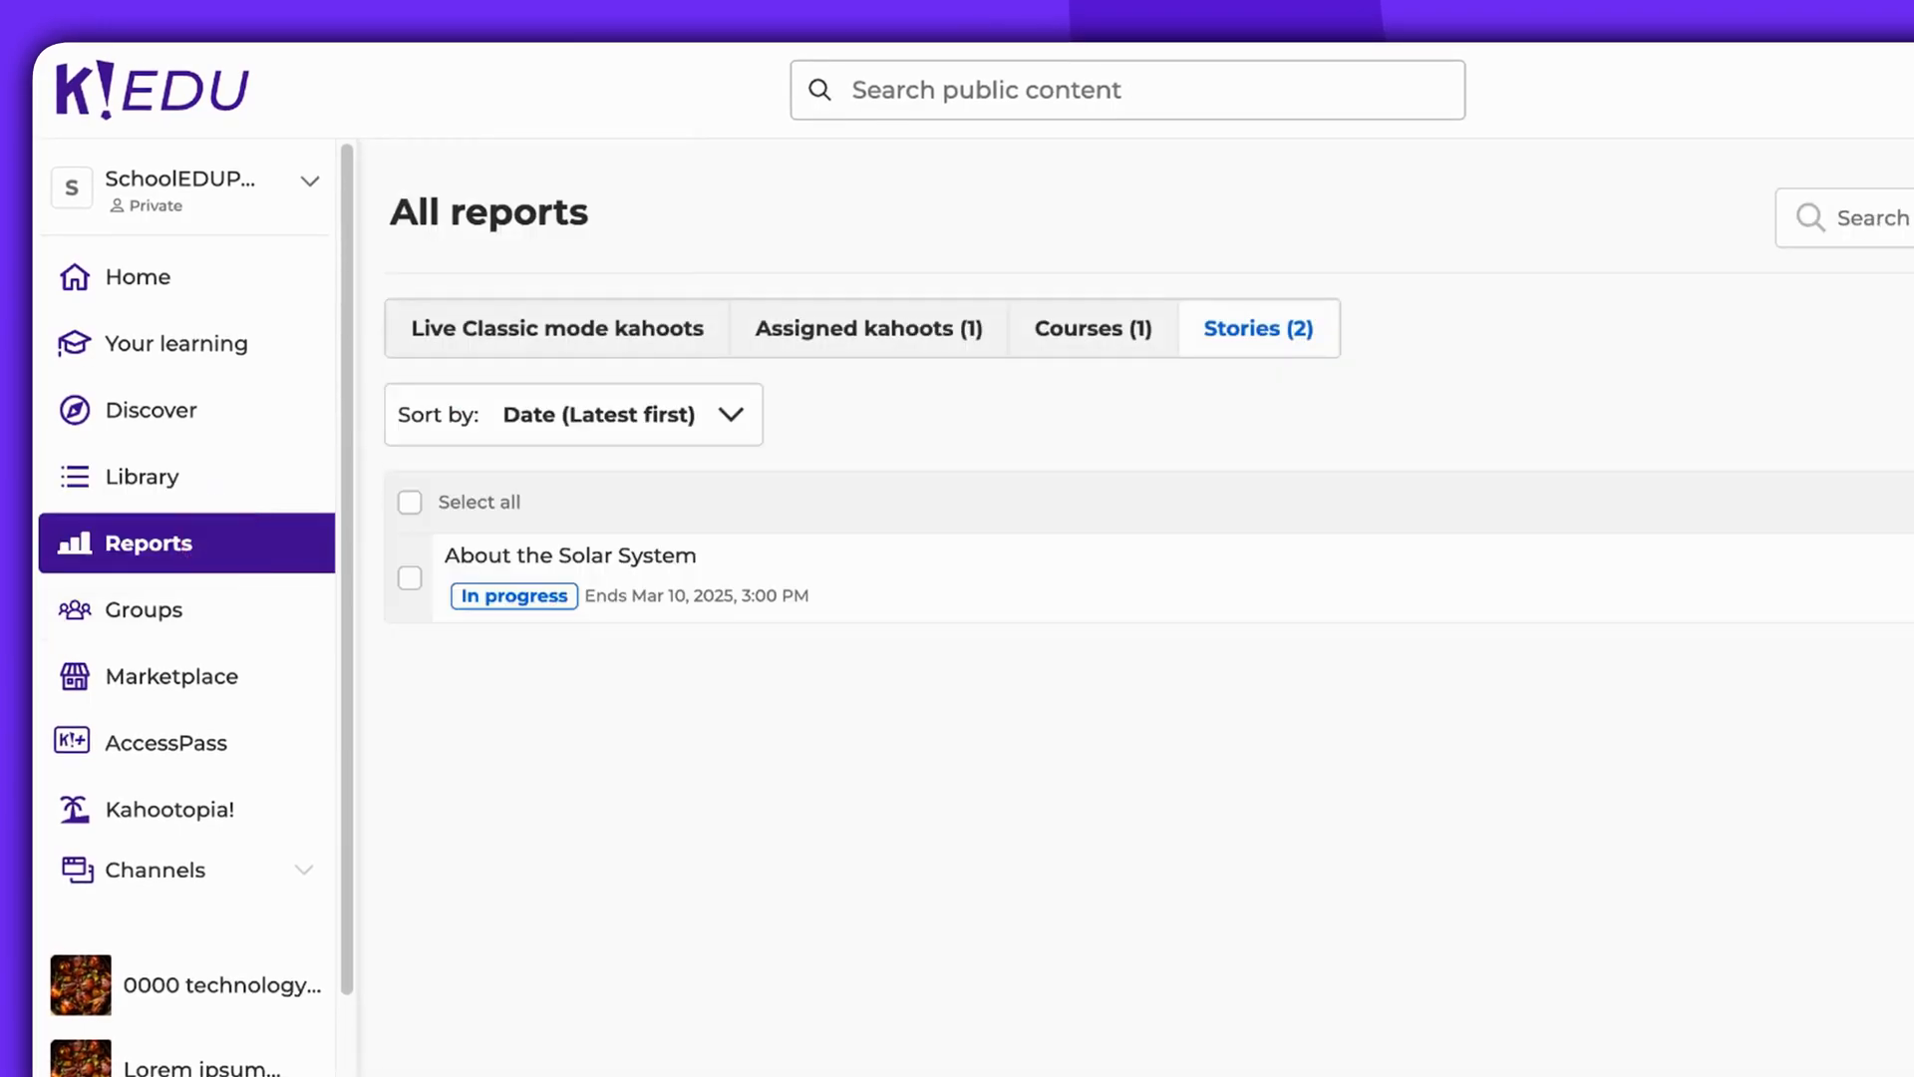
pyautogui.moveTo(611, 579)
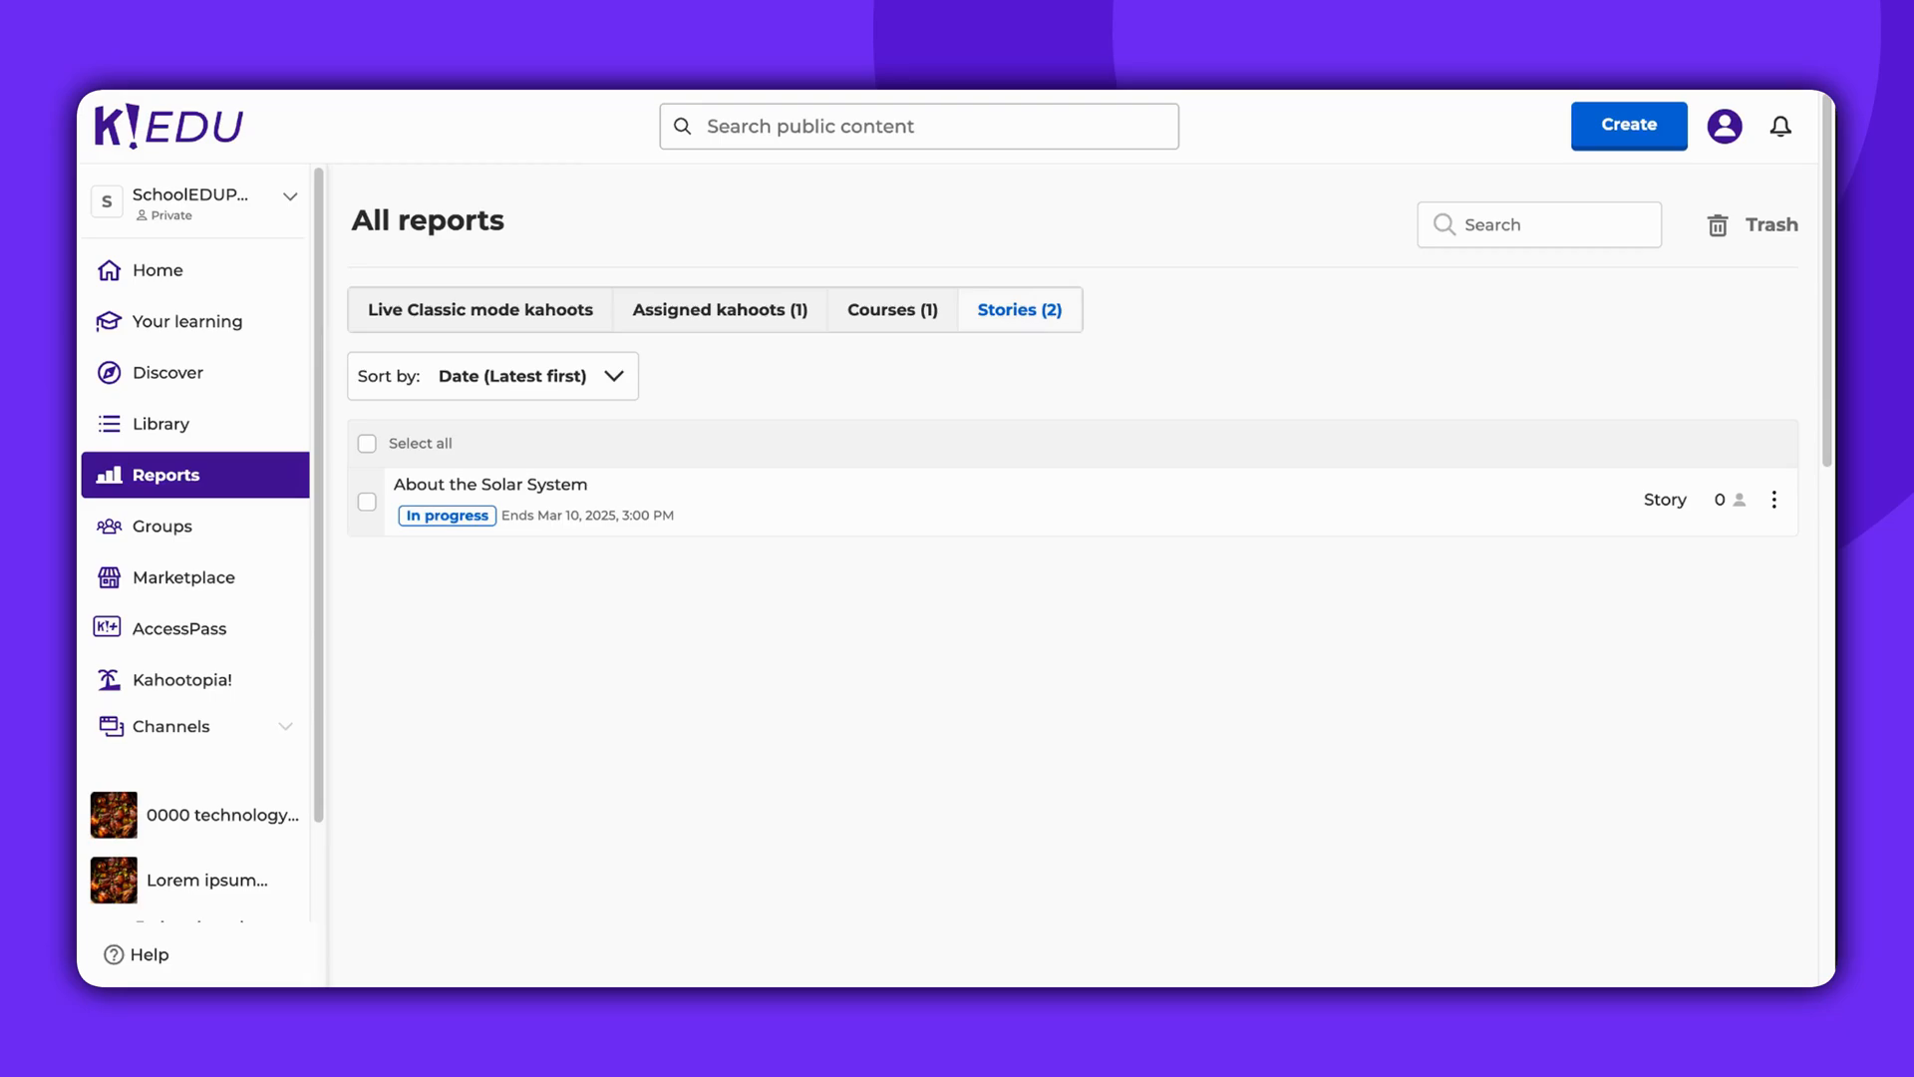
pyautogui.click(489, 483)
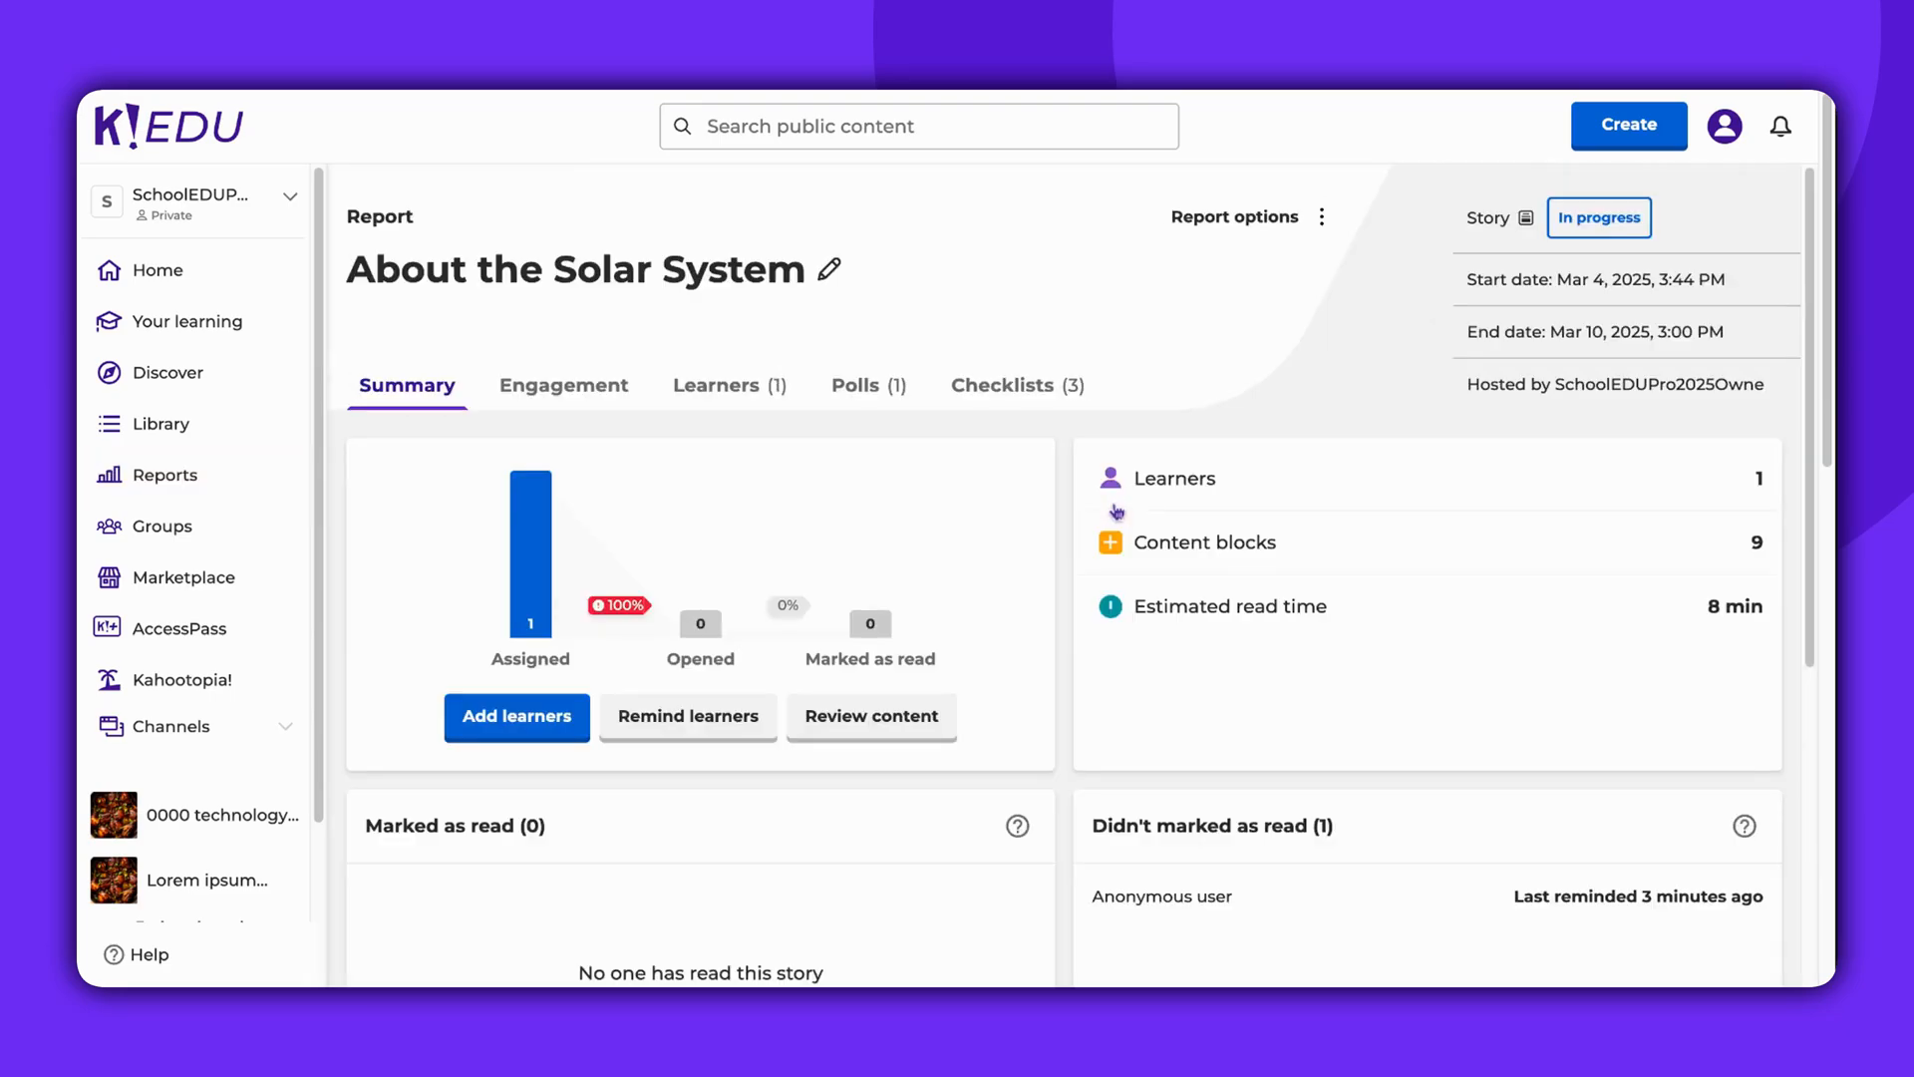